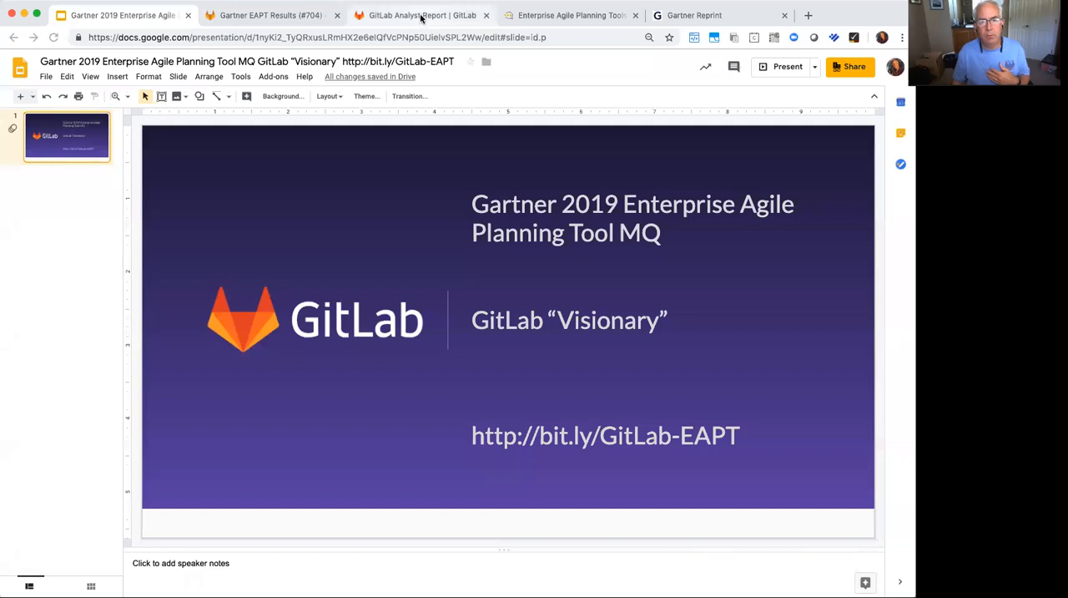
# - Show GitLab's Gartner EAPT analyst report page scrolled to the Figure 1 Magic Quadrant chart
pyautogui.click(421, 15)
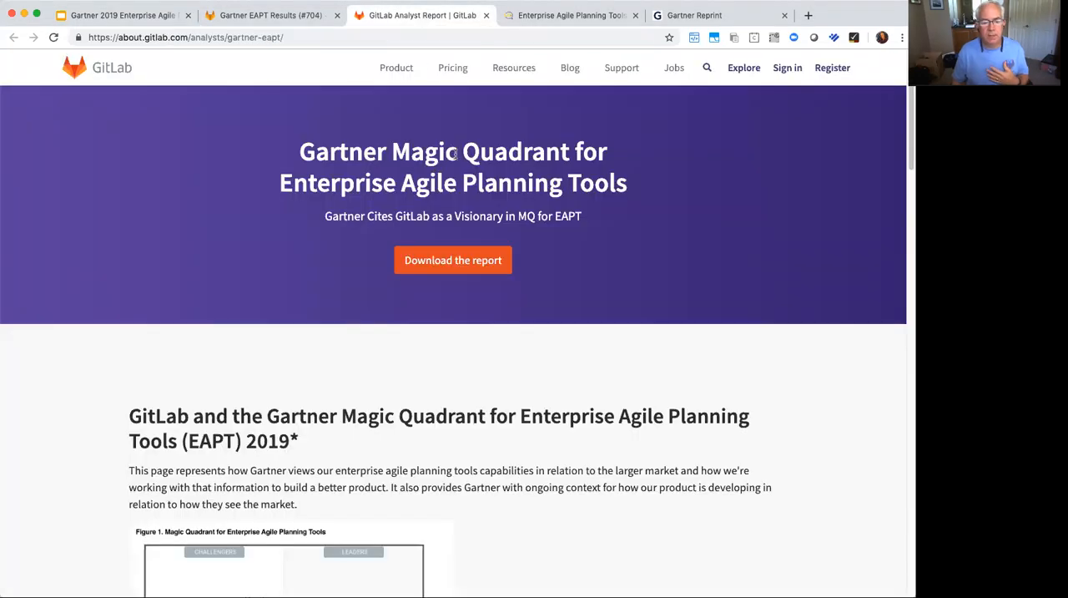
pyautogui.scroll(-3)
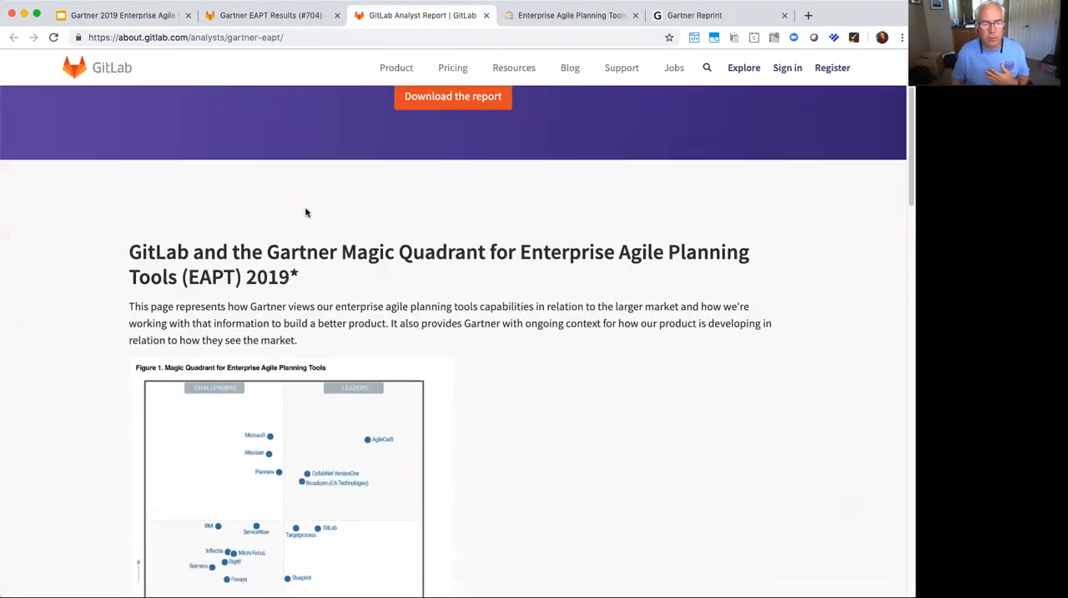
pyautogui.scroll(-3)
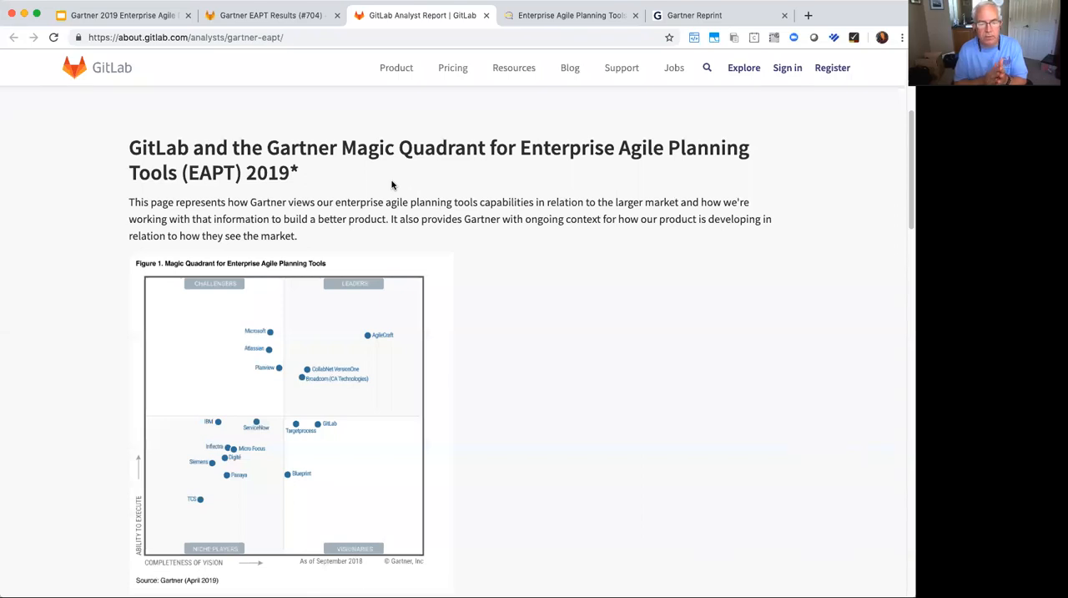
pyautogui.moveTo(432, 320)
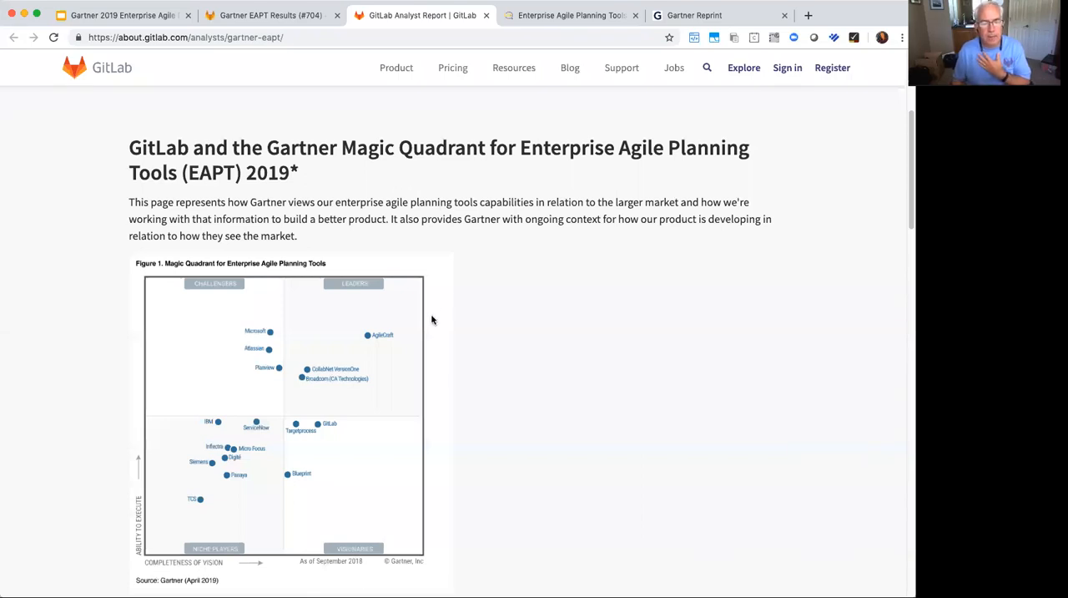
pyautogui.moveTo(257, 459)
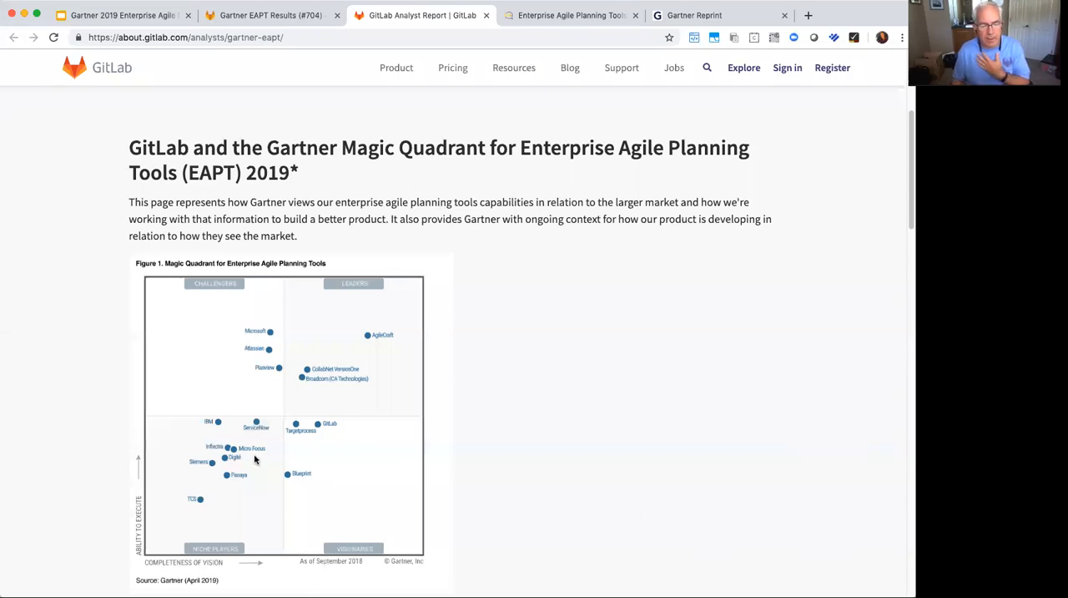
pyautogui.moveTo(200, 464)
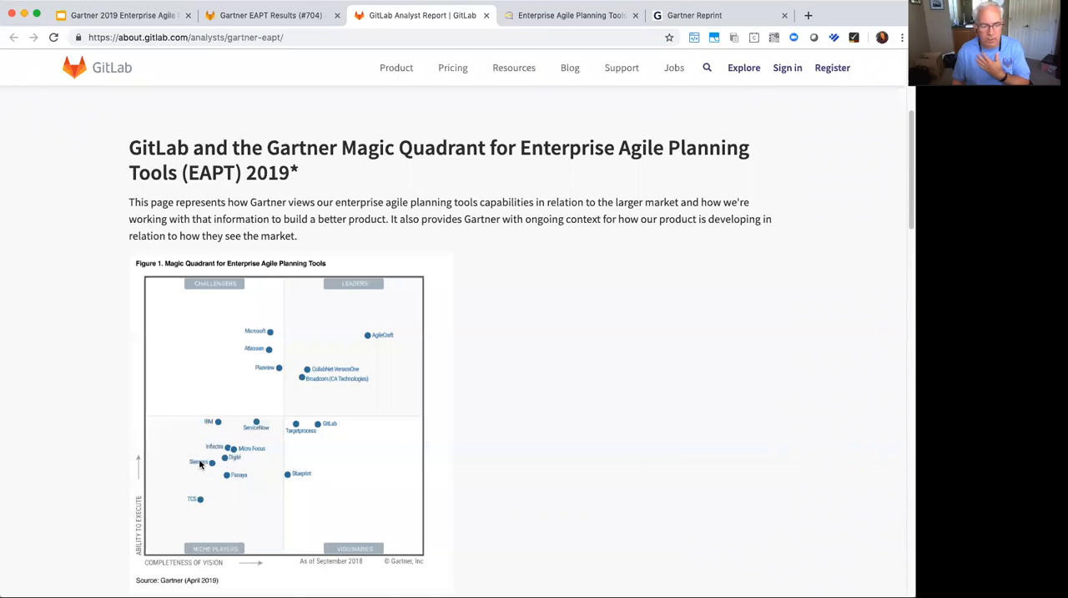
pyautogui.moveTo(267, 464)
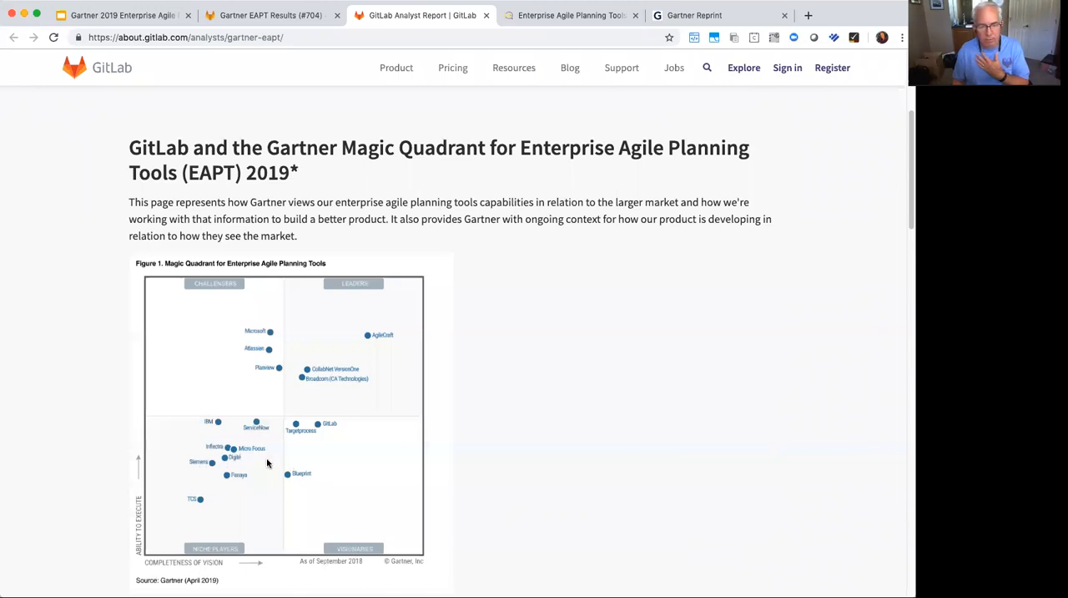
pyautogui.moveTo(320, 424)
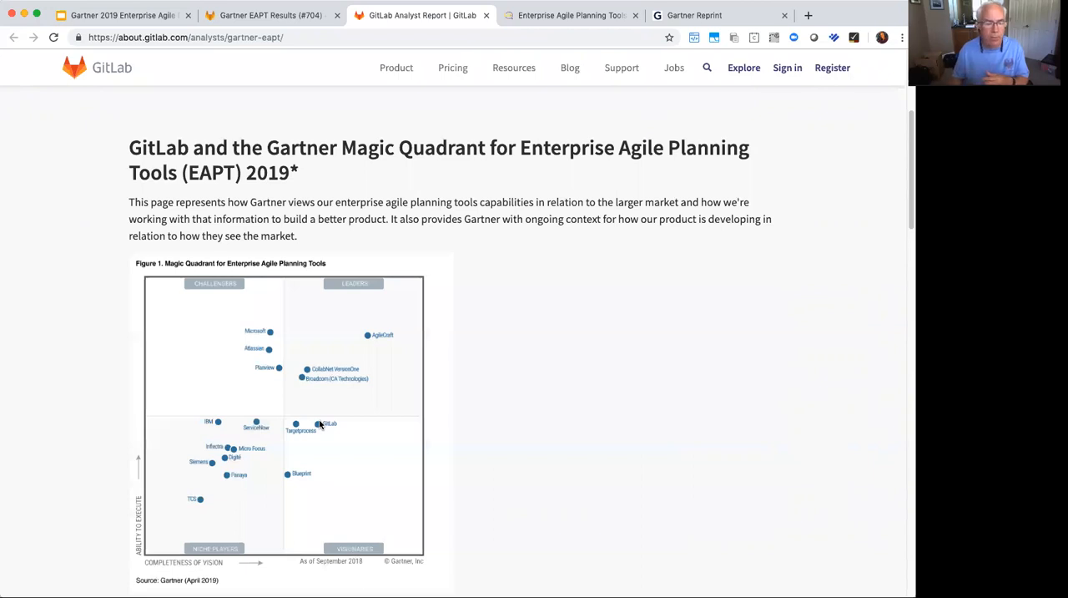
pyautogui.scroll(-3)
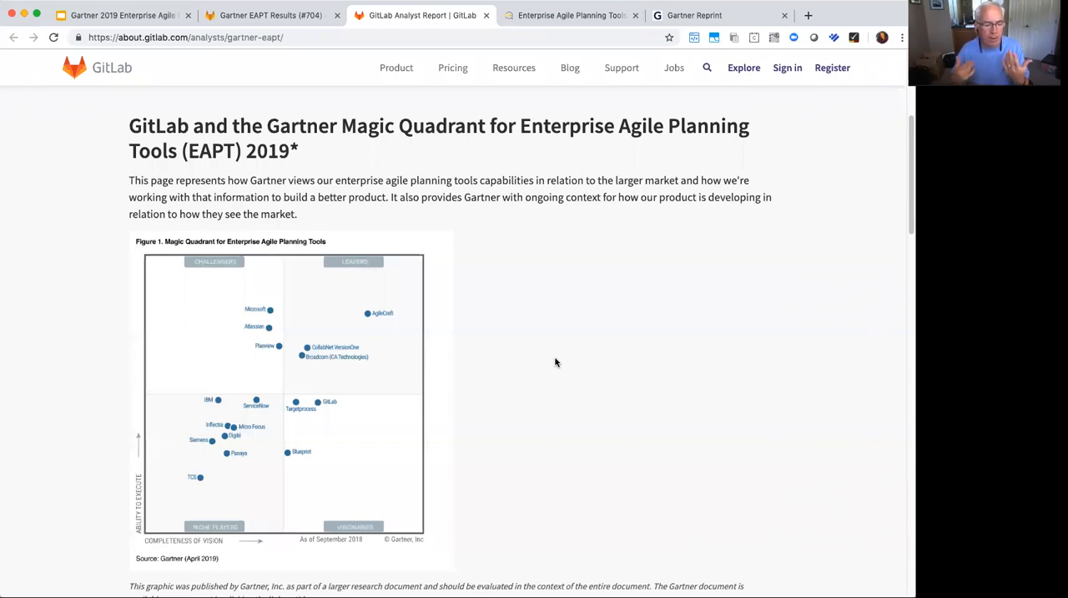
# - Scroll past the key takeaways to 'Gartner's observations about GitLab' and the Enterprise Agile Planning vision sections
pyautogui.scroll(-3)
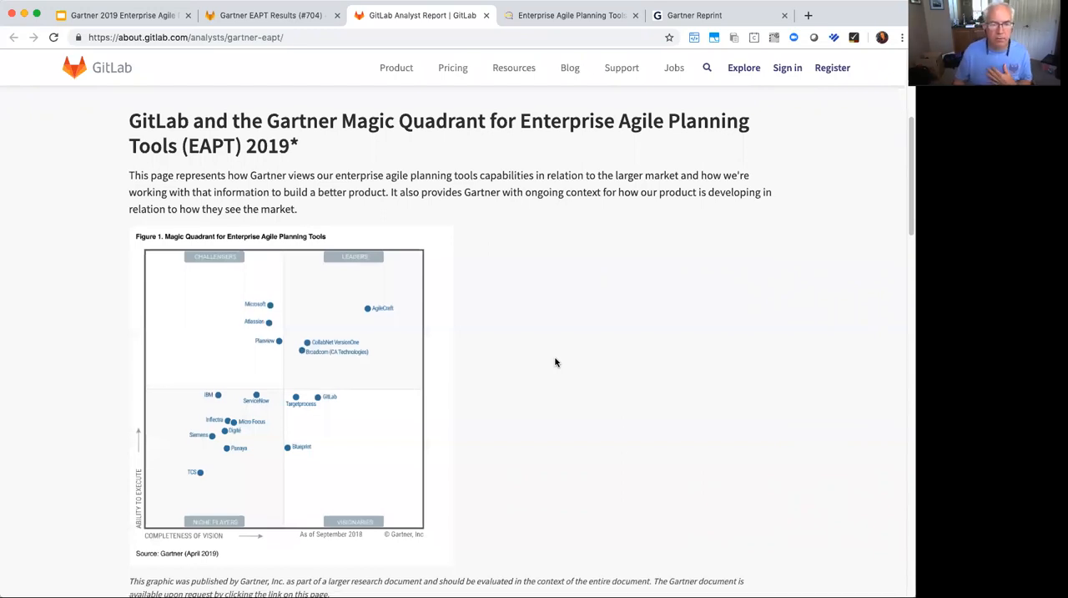
pyautogui.scroll(-3)
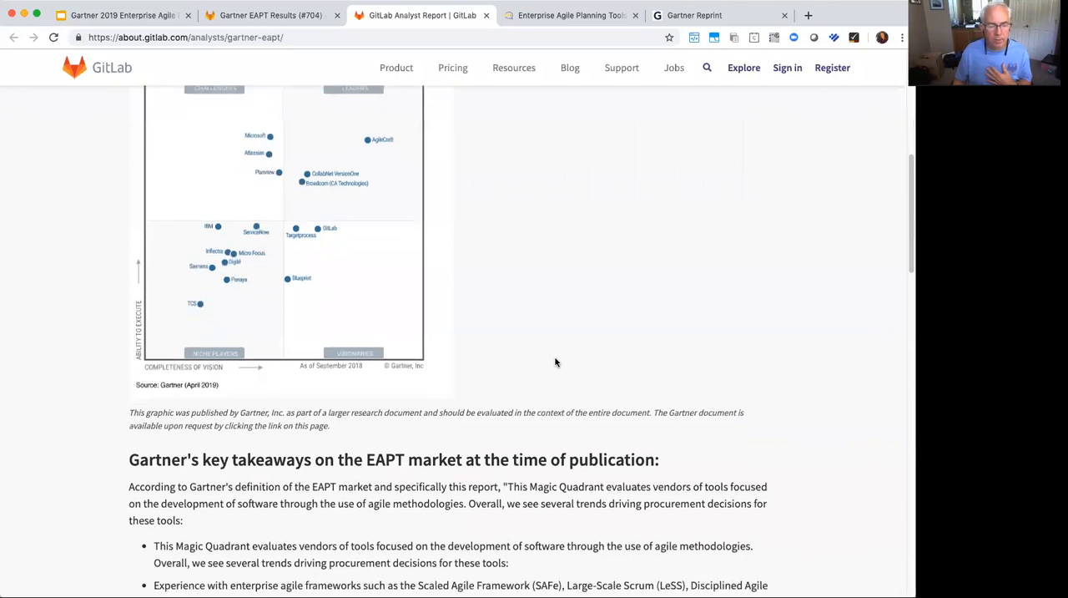
pyautogui.scroll(-3)
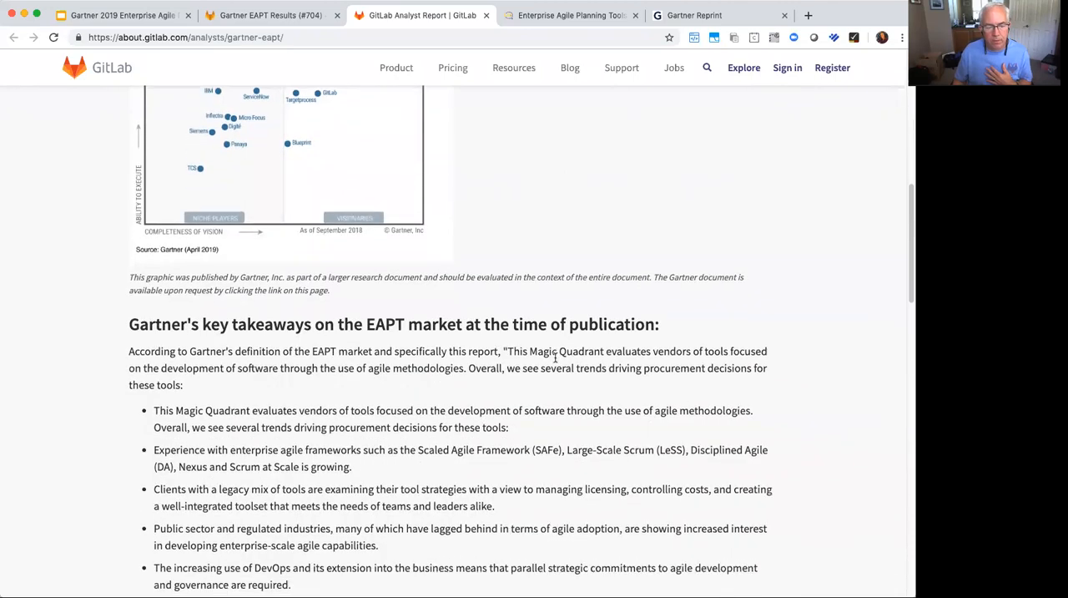
pyautogui.scroll(-3)
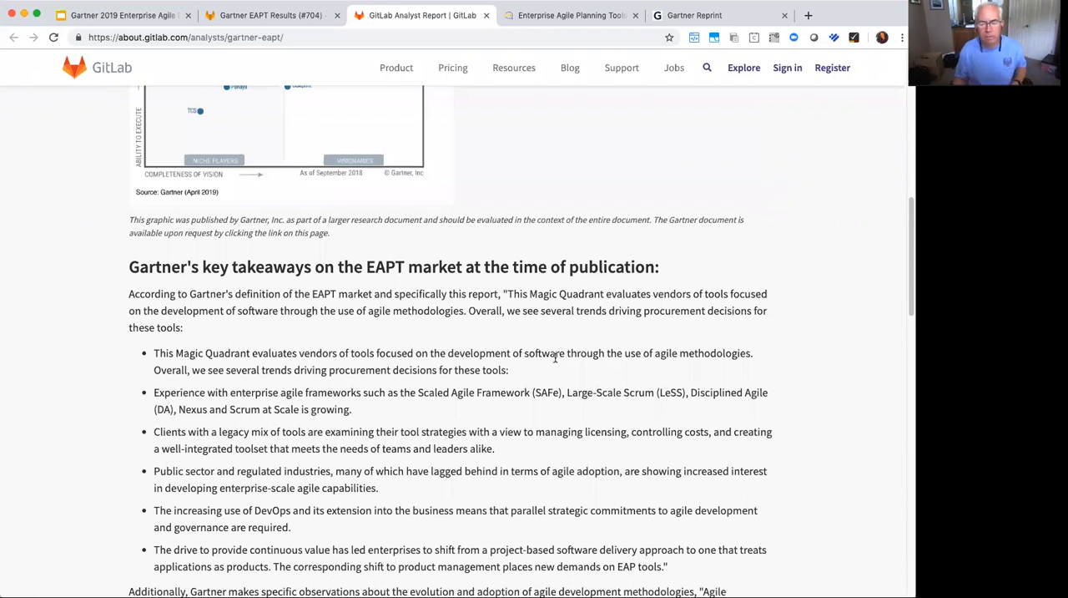
pyautogui.scroll(-3)
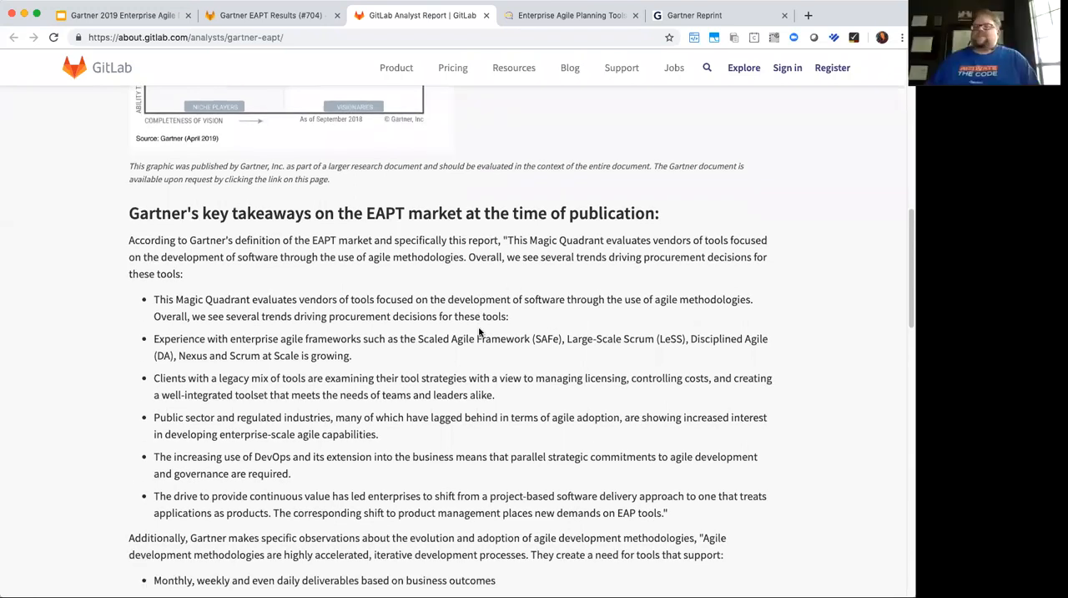
pyautogui.scroll(-3)
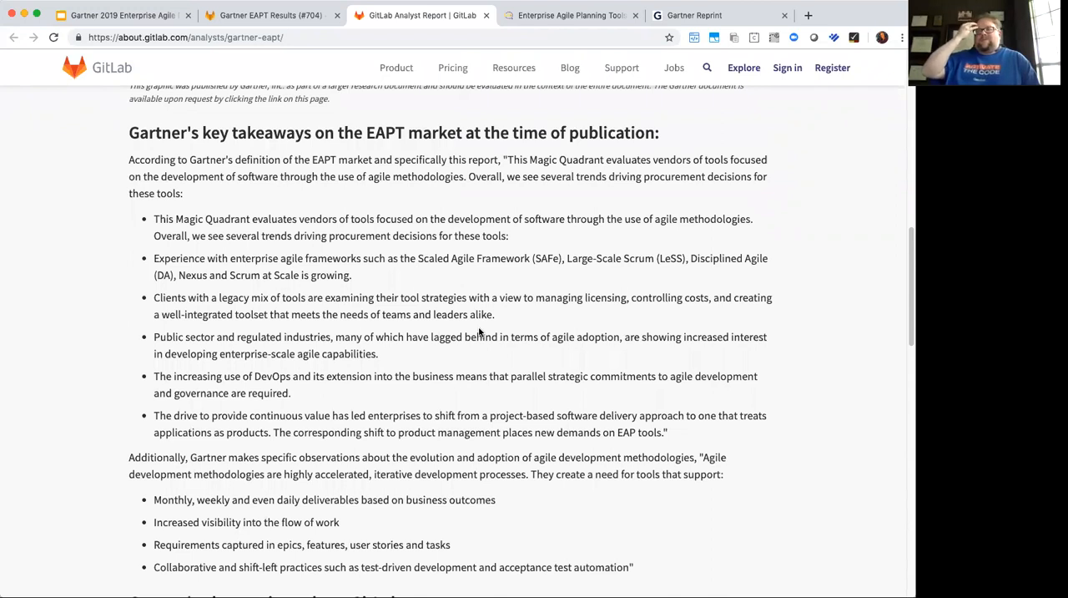
pyautogui.scroll(-3)
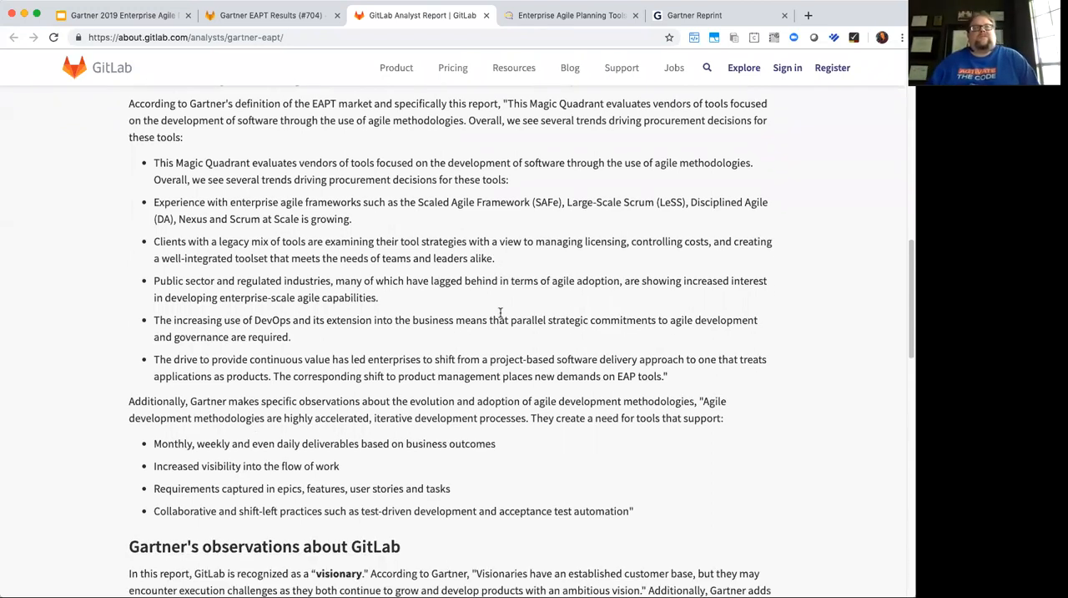
pyautogui.scroll(-3)
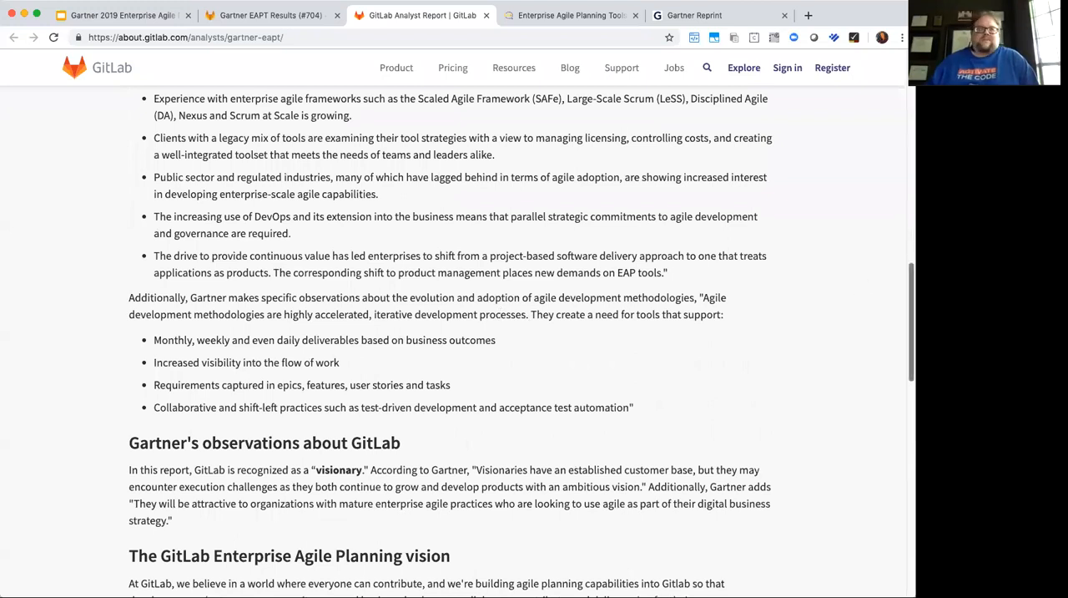
pyautogui.scroll(-3)
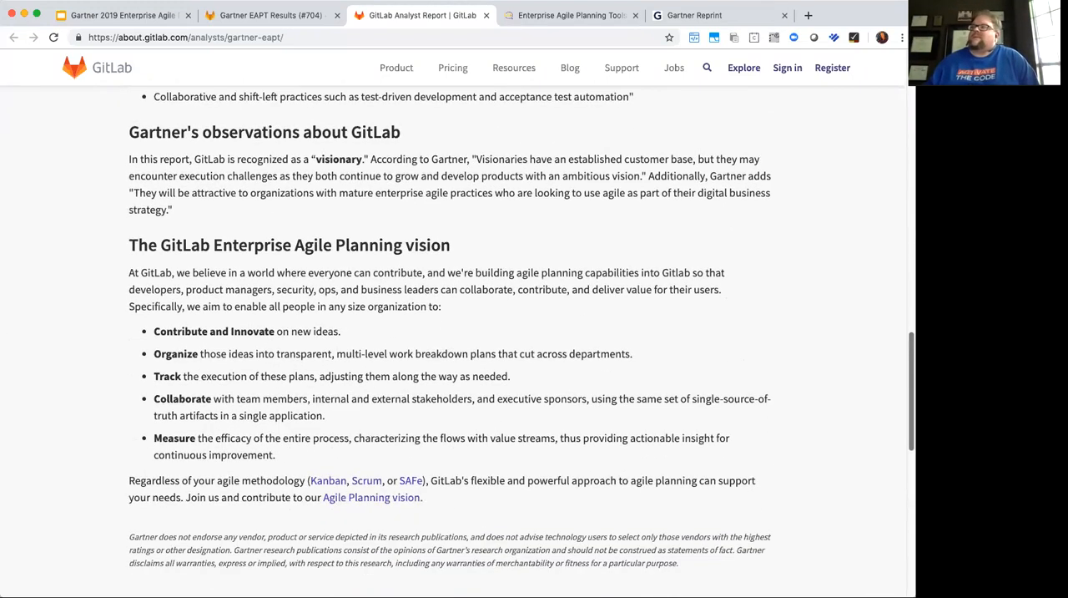
pyautogui.scroll(3)
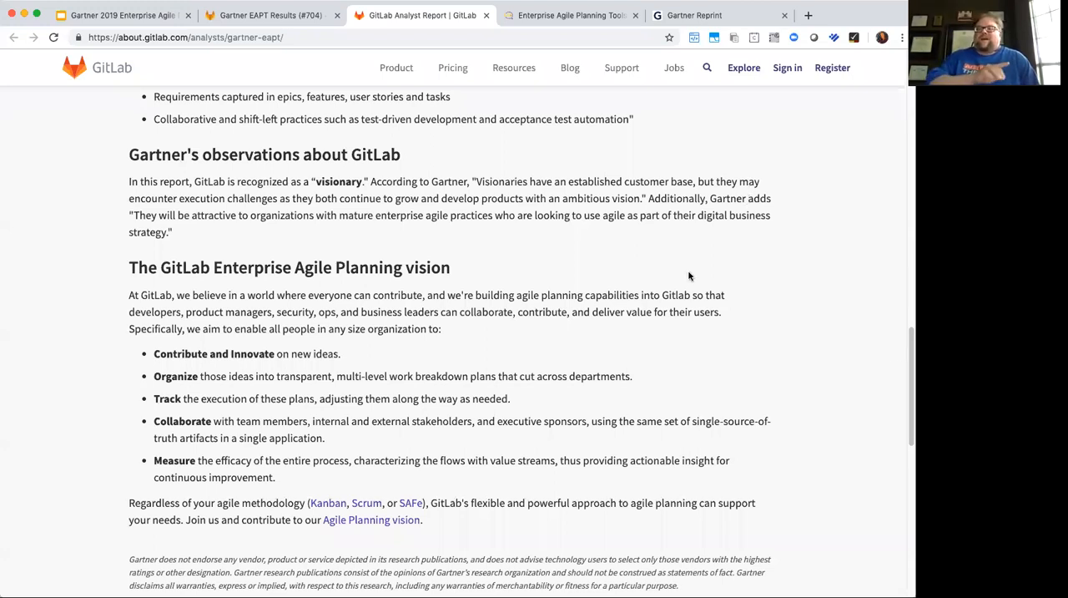
# - Scroll back up to the Figure 1 Magic Quadrant chart above the key takeaways heading
pyautogui.scroll(3)
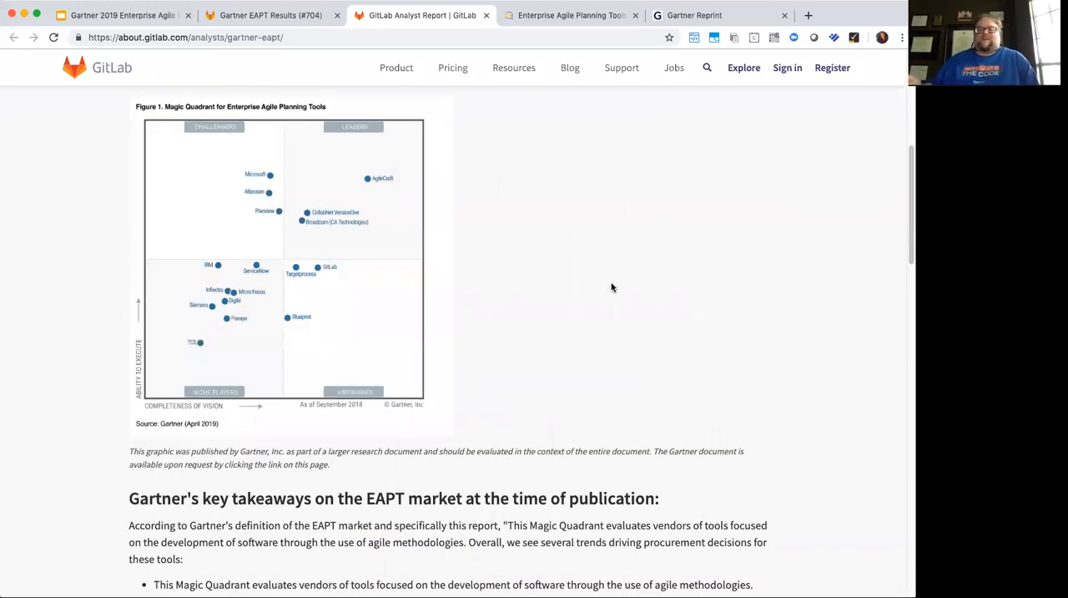
pyautogui.moveTo(354, 254)
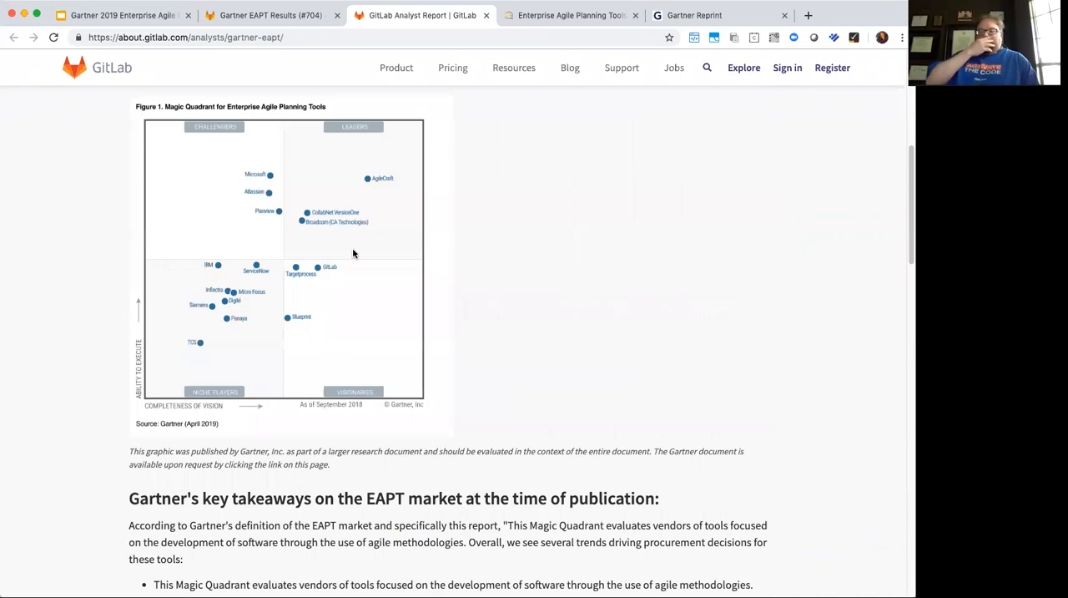
pyautogui.moveTo(337, 409)
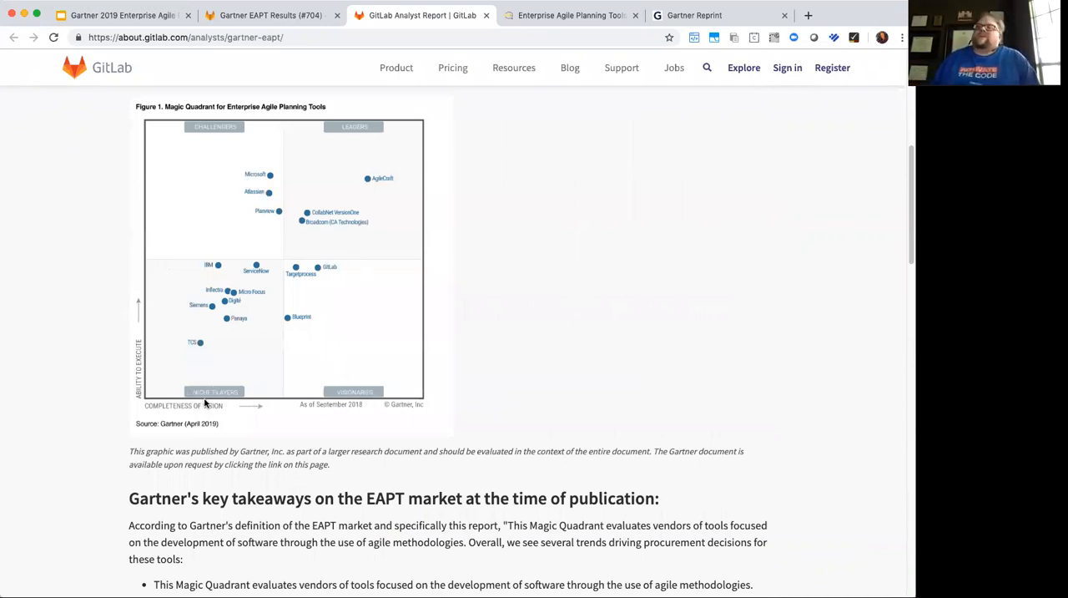
pyautogui.moveTo(374, 302)
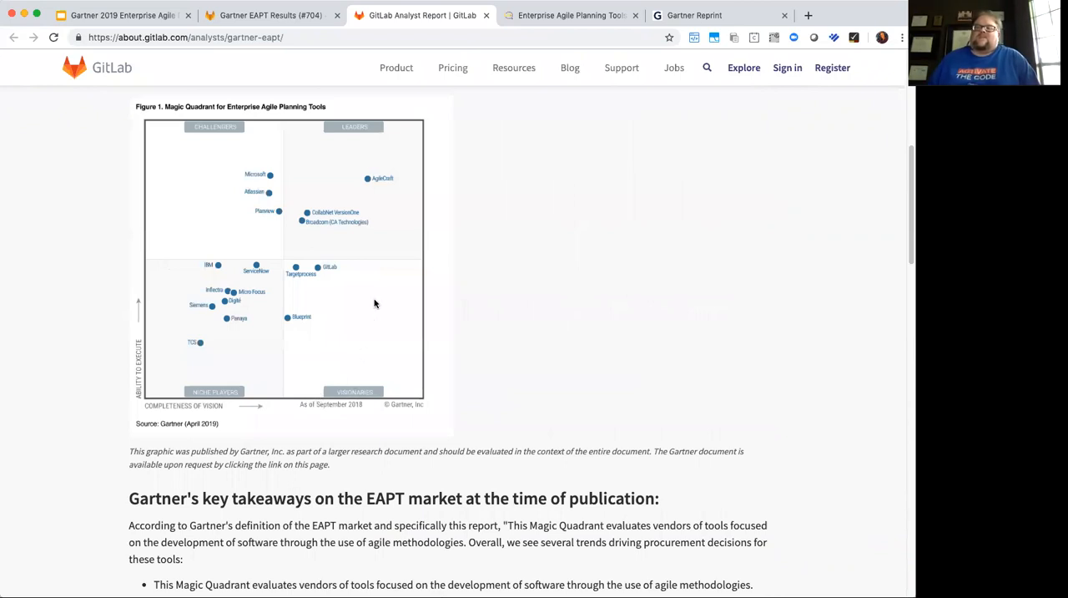
pyautogui.moveTo(487, 240)
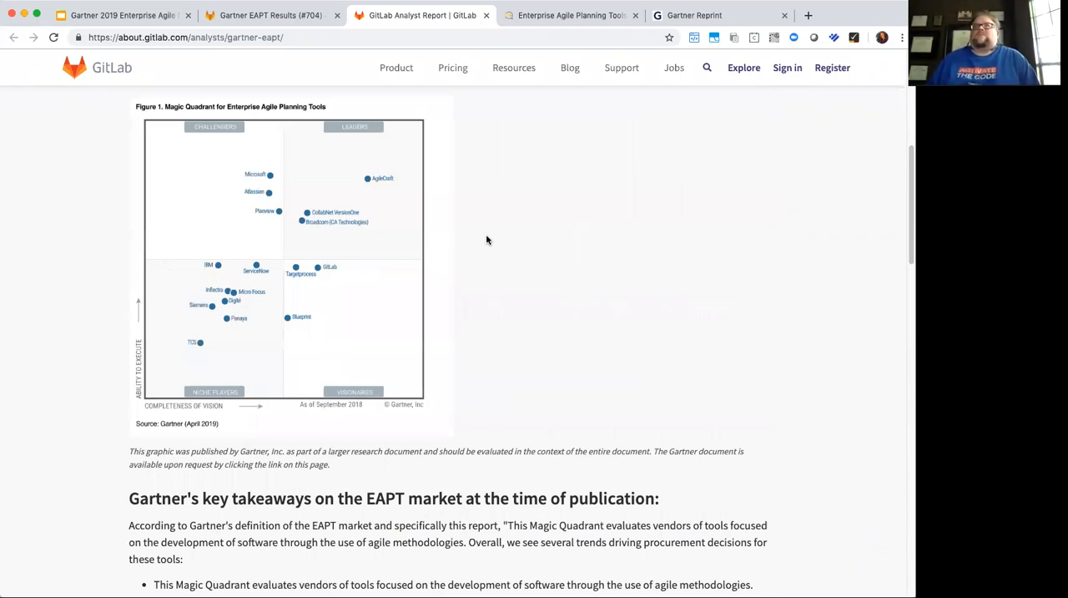
pyautogui.moveTo(567, 242)
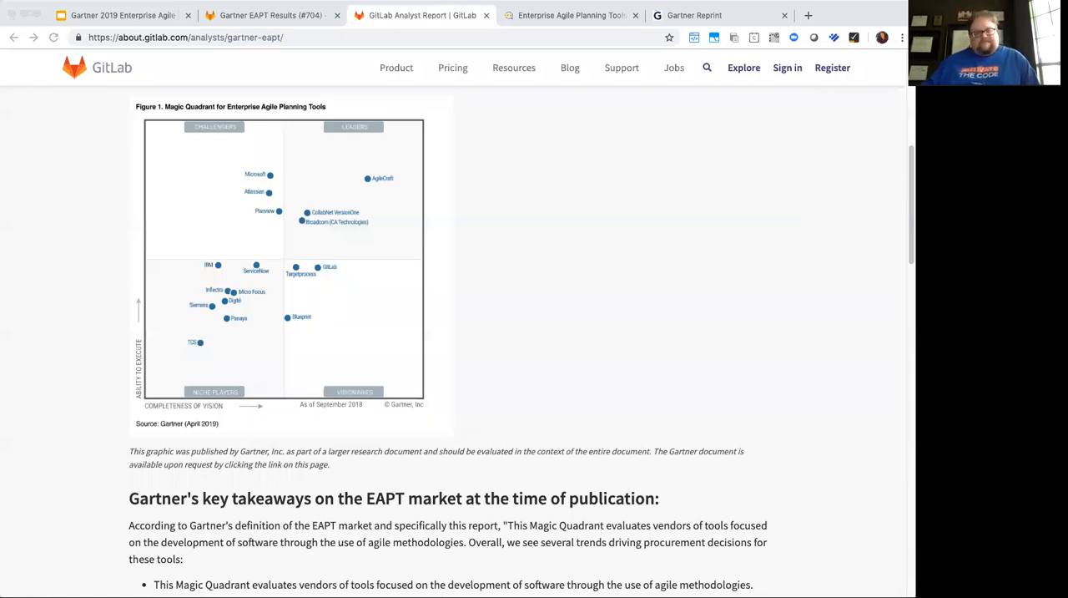
pyautogui.moveTo(623, 367)
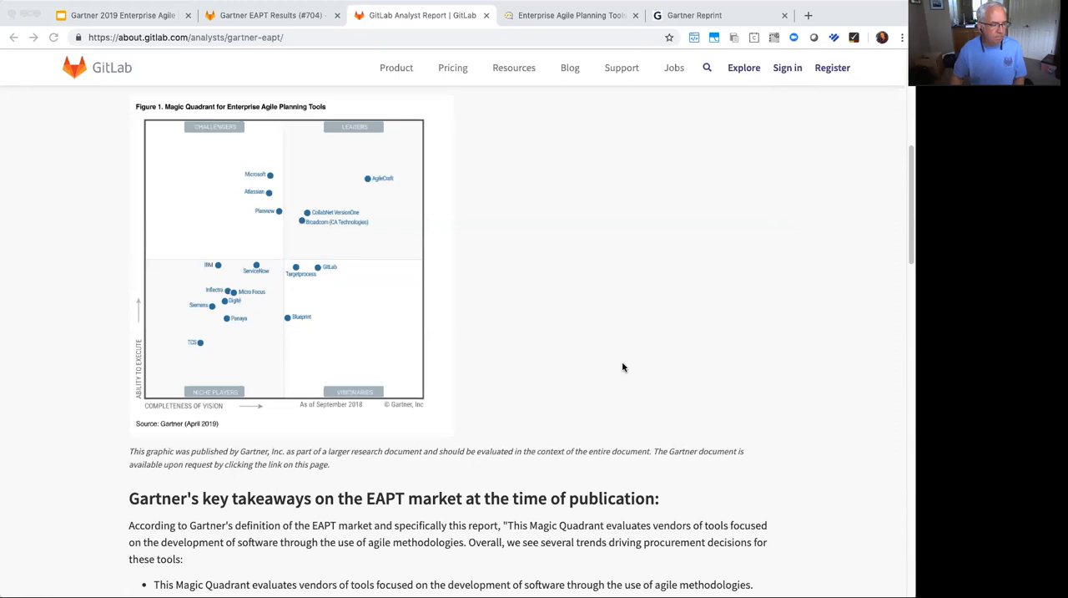
pyautogui.moveTo(537, 334)
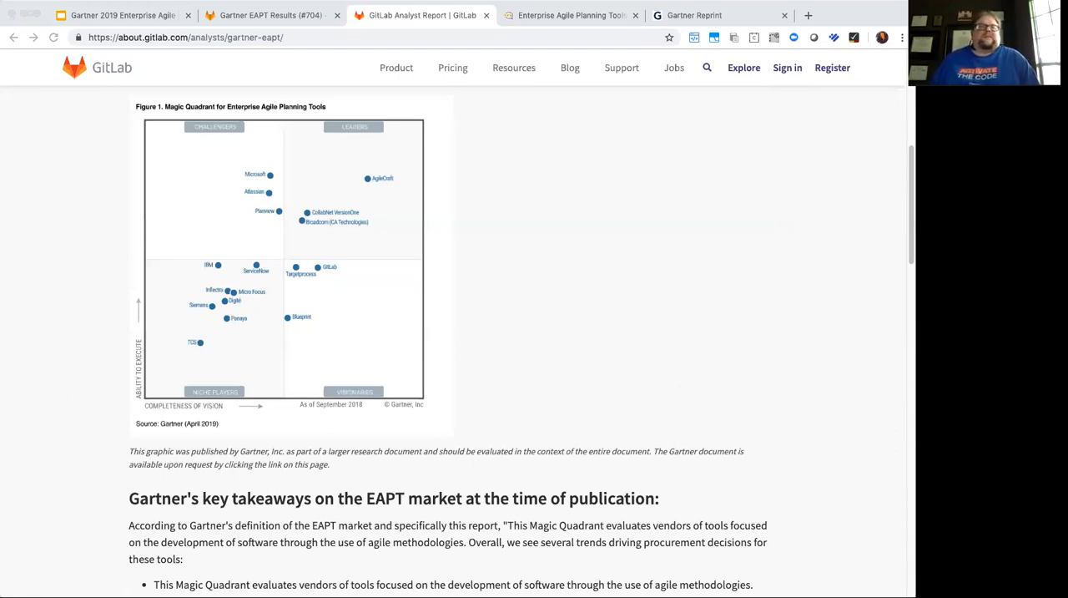
pyautogui.moveTo(64, 424)
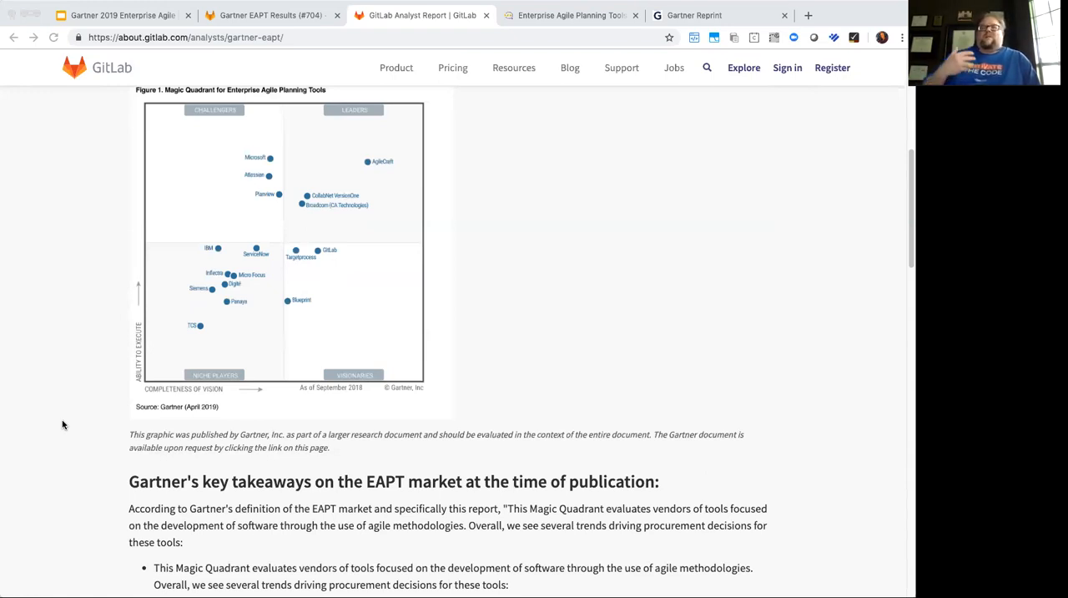
pyautogui.moveTo(149, 451)
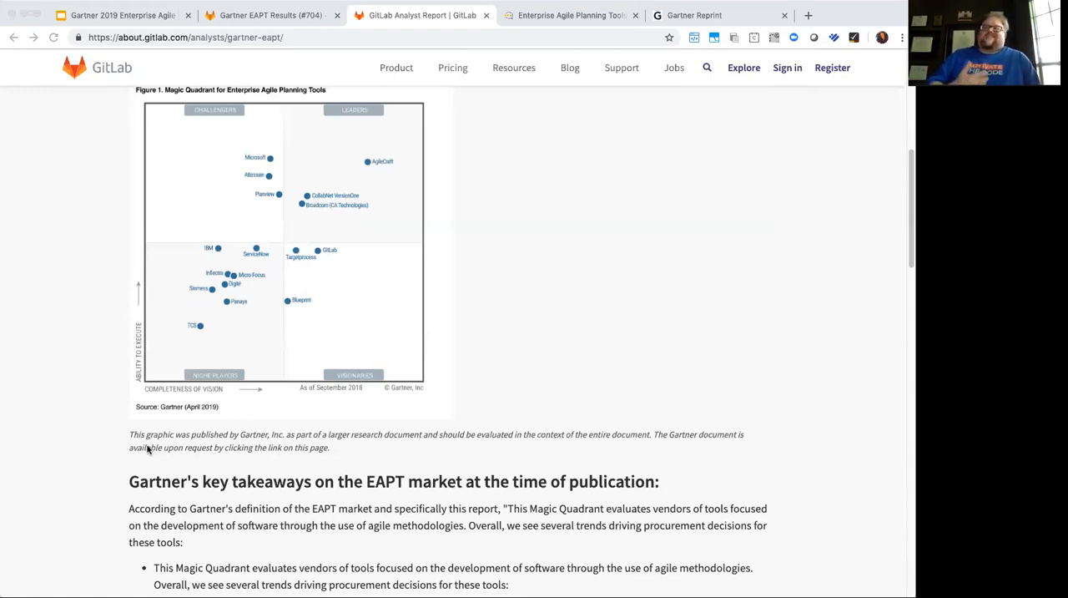
pyautogui.moveTo(529, 341)
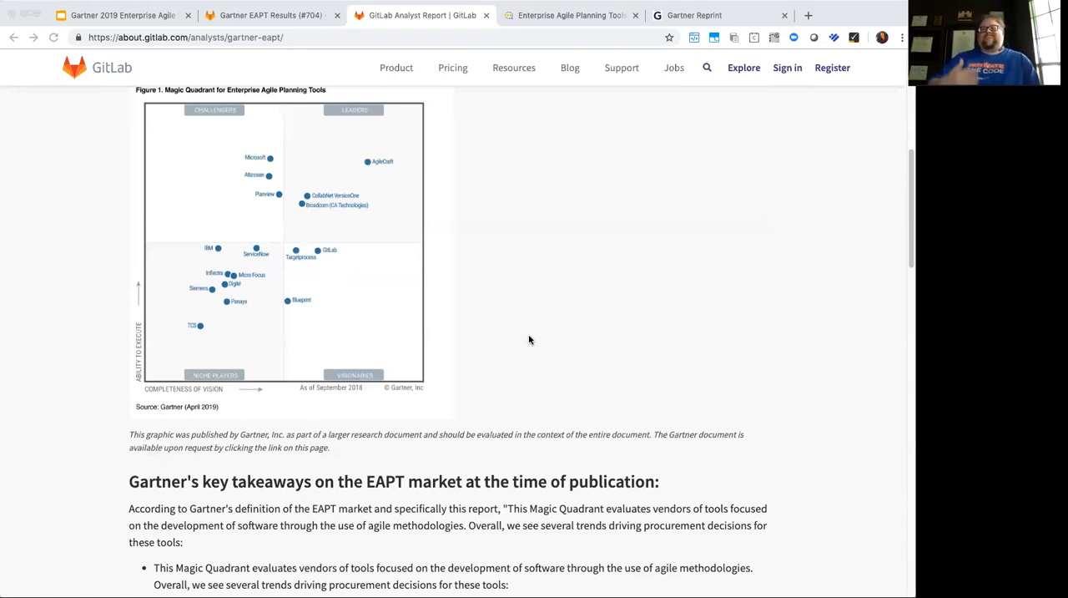
pyautogui.moveTo(540, 320)
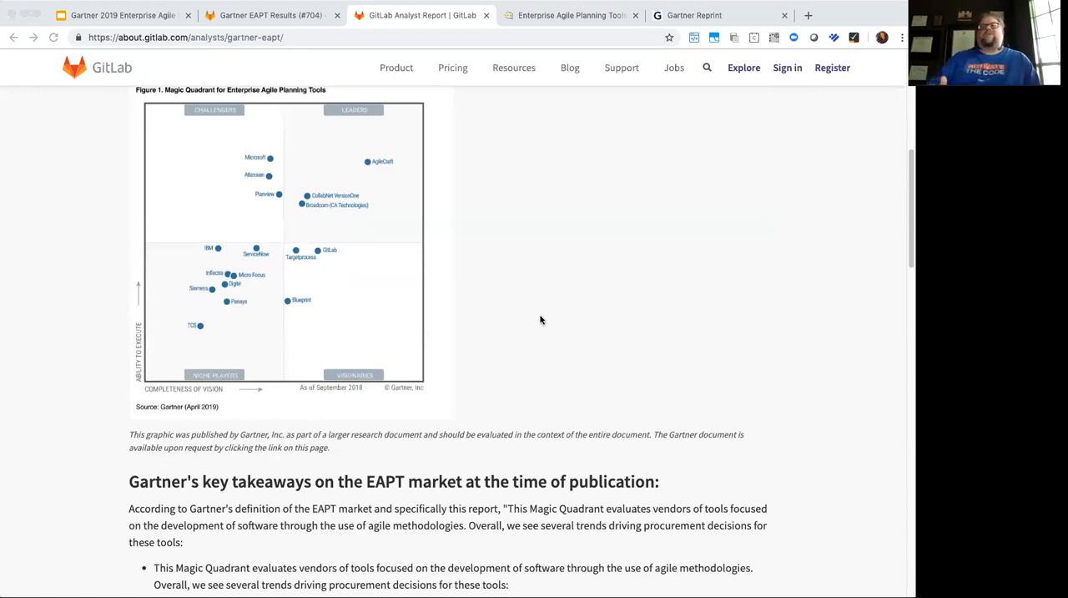
pyautogui.moveTo(548, 322)
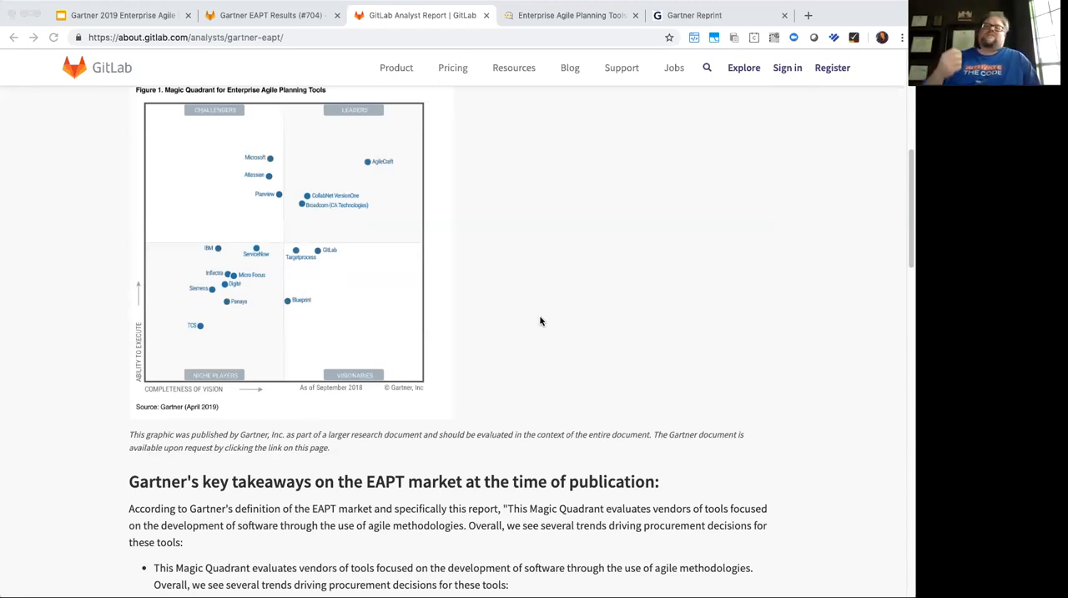
pyautogui.moveTo(558, 304)
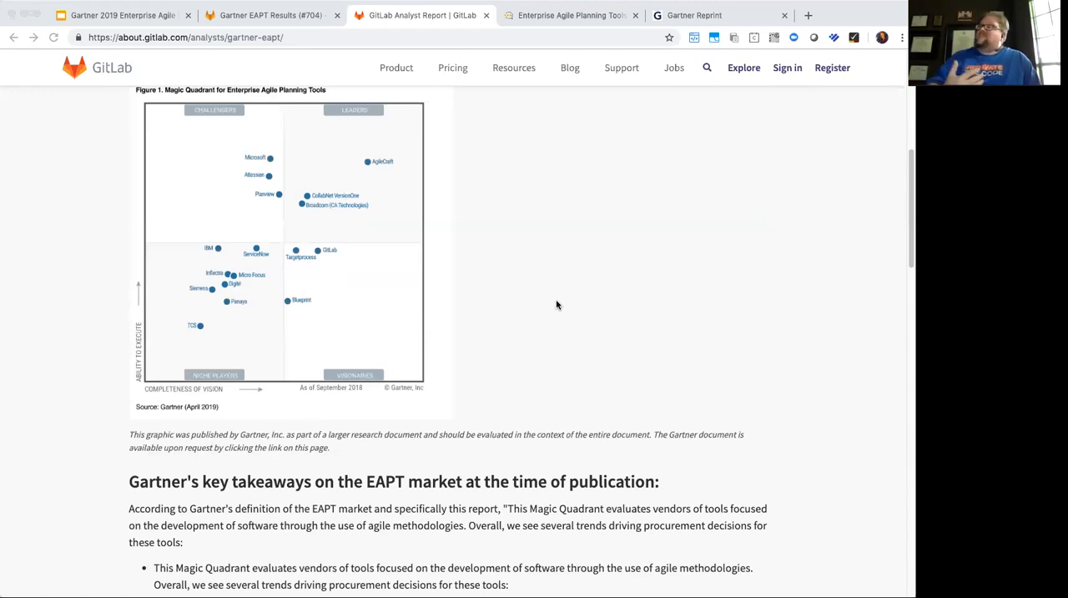
pyautogui.moveTo(554, 294)
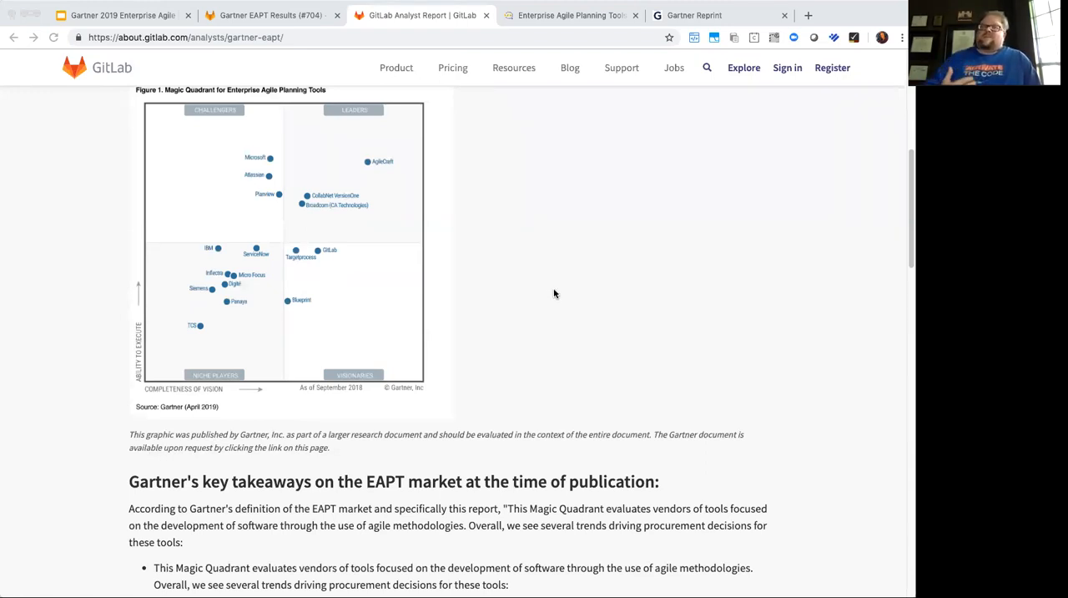
pyautogui.moveTo(561, 290)
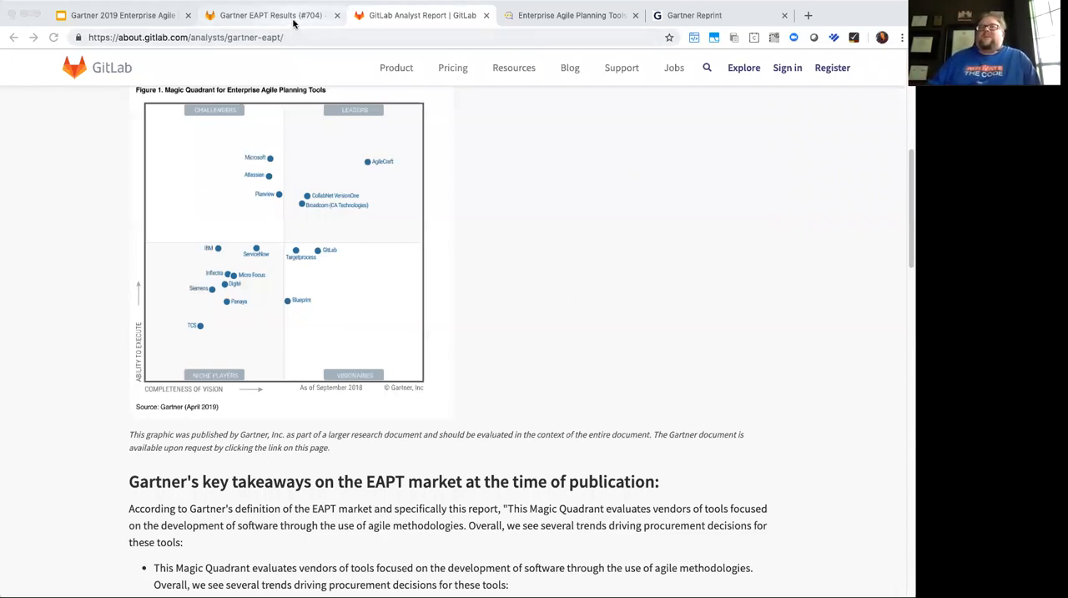
pyautogui.moveTo(271, 15)
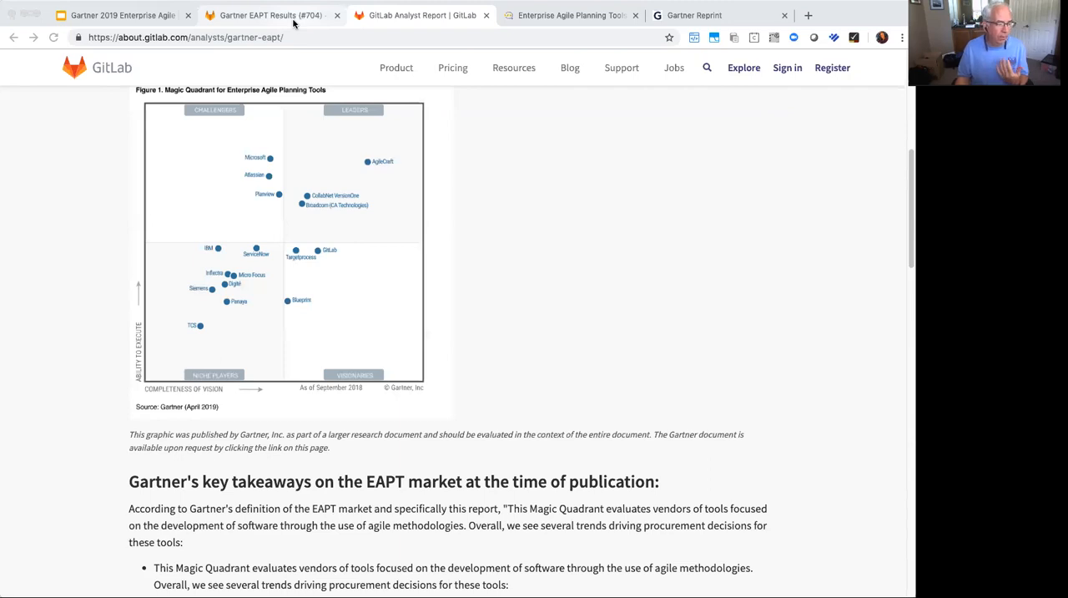
# - Show the 'Gartner EAPT Results (#704)' GitLab issue with the Peer Insights review table
pyautogui.click(267, 15)
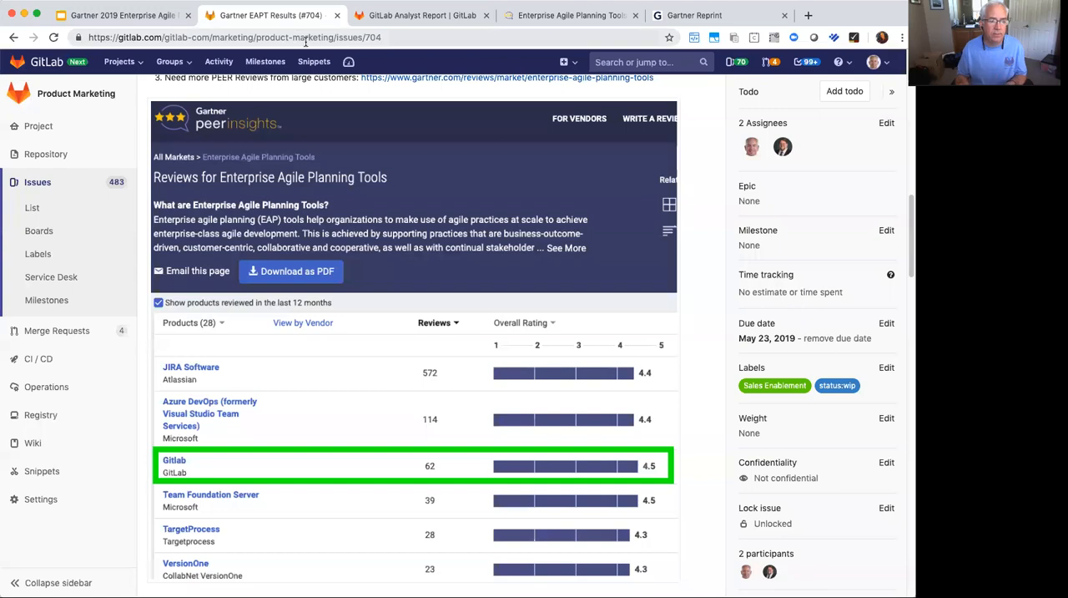
pyautogui.moveTo(508, 77)
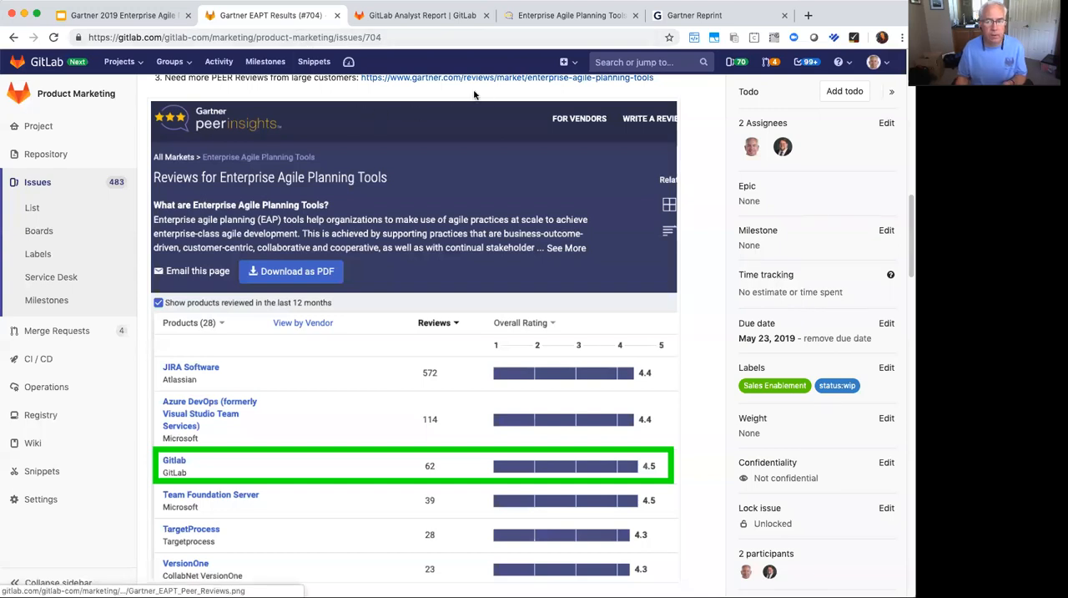
pyautogui.moveTo(479, 165)
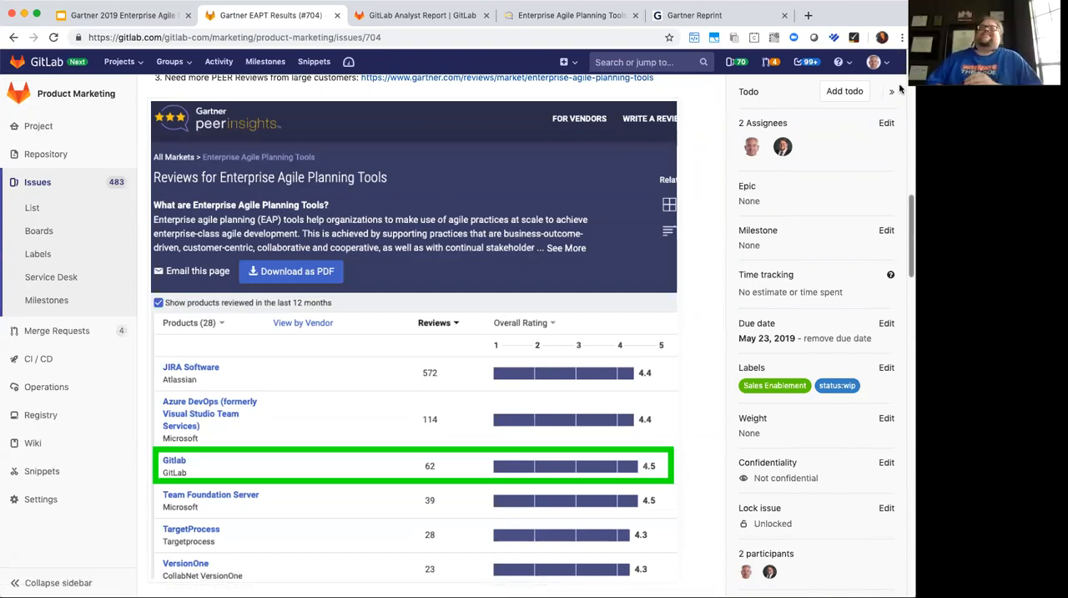
# - Collapse the issue's sidebar and bring the Peer Insights review table with GitLab at 4.5 into view
pyautogui.click(900, 90)
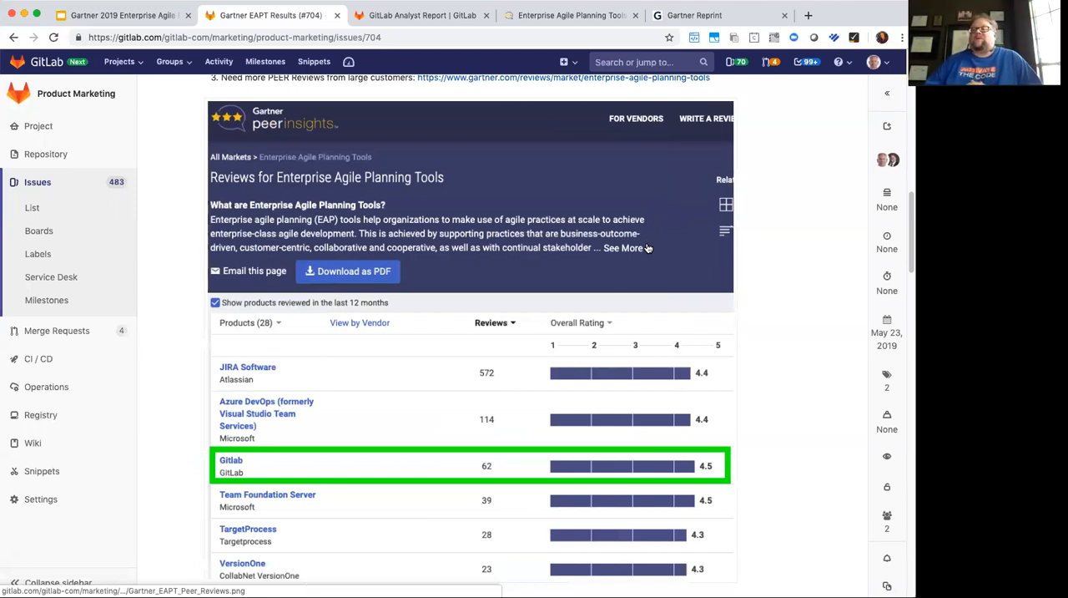
pyautogui.scroll(3)
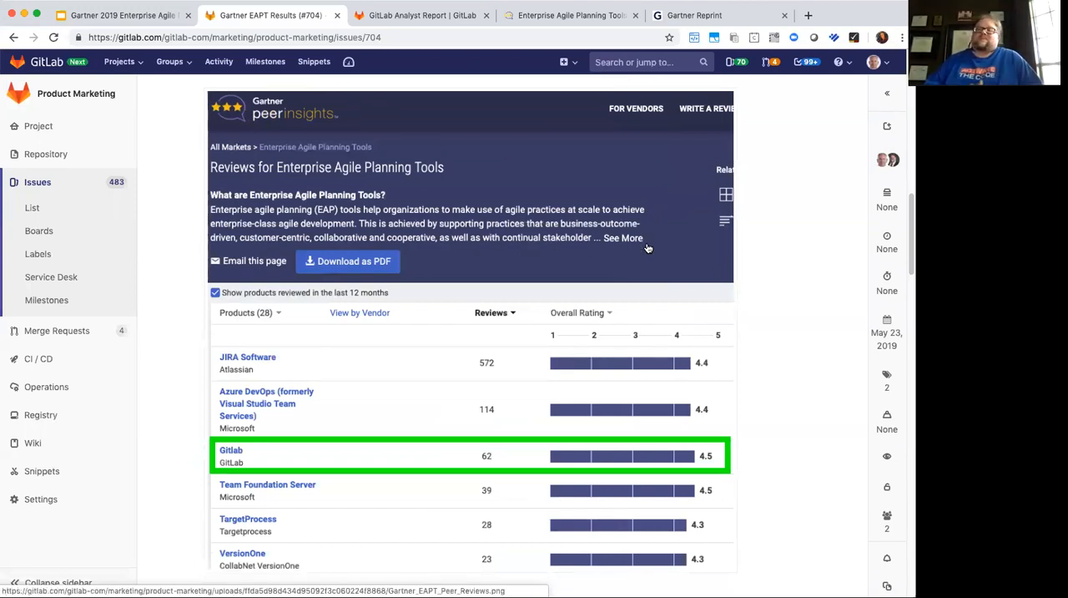
pyautogui.scroll(-3)
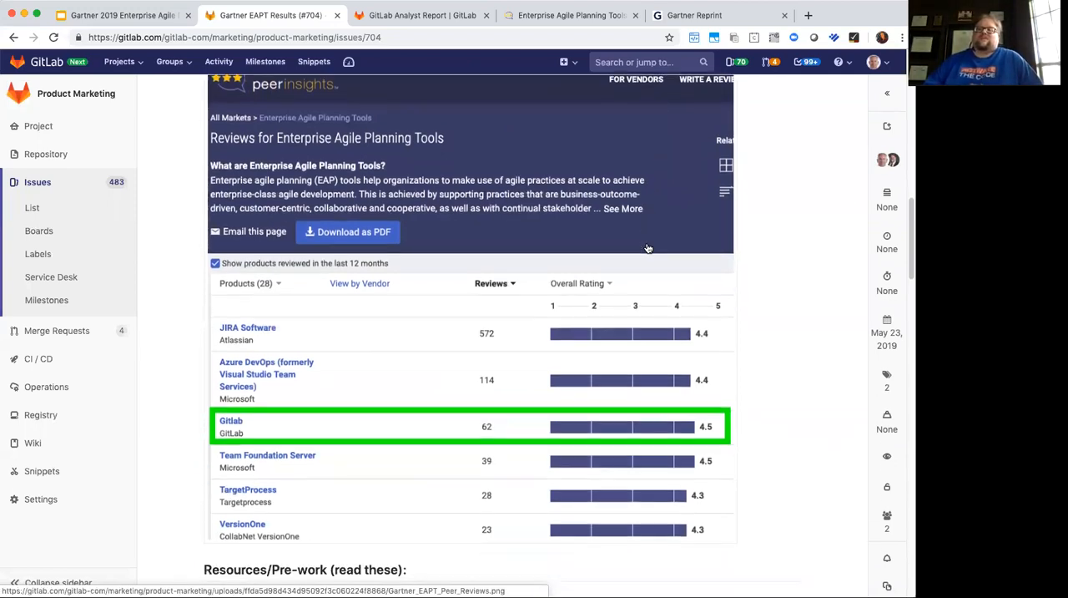
pyautogui.moveTo(688, 261)
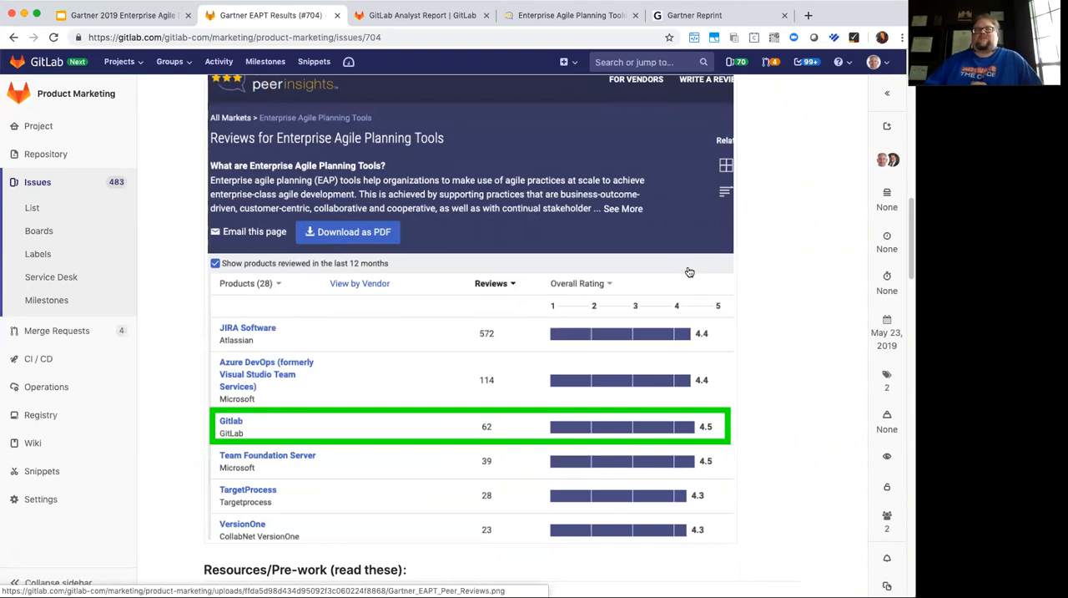
pyautogui.moveTo(684, 266)
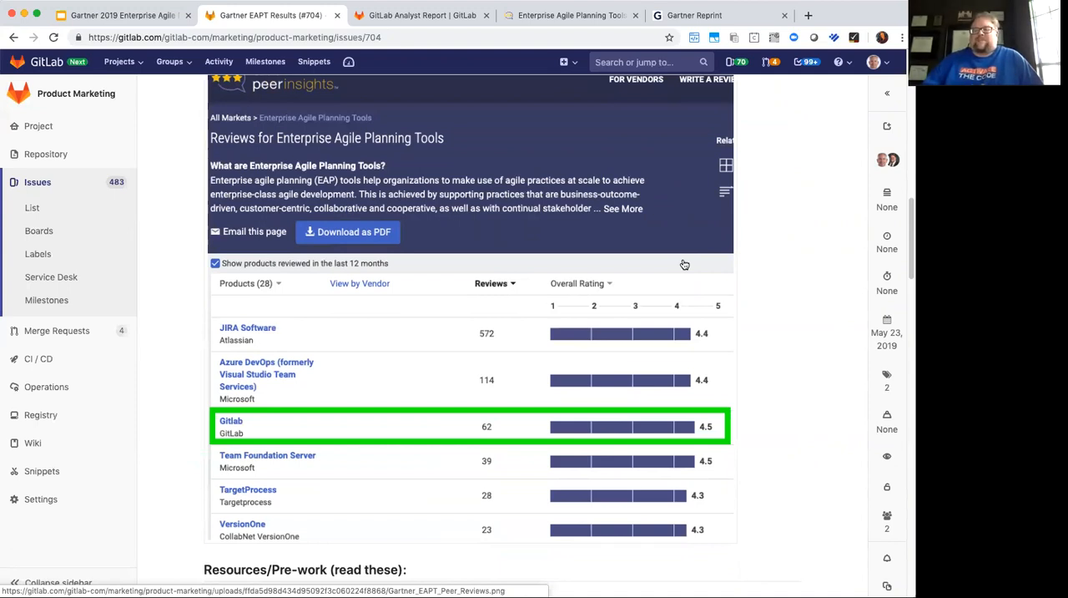
pyautogui.moveTo(706, 274)
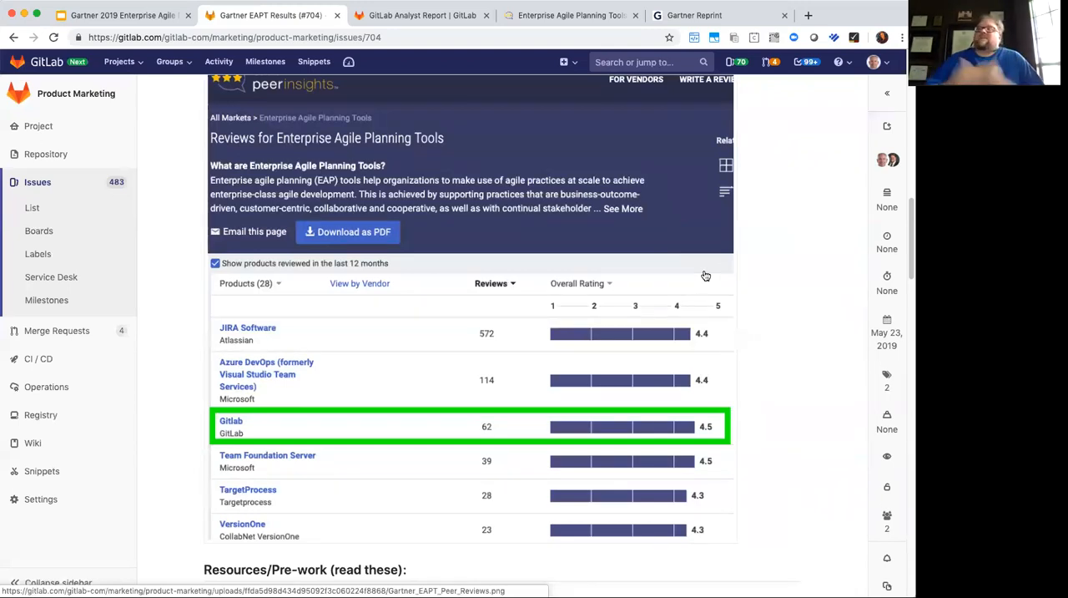
pyautogui.scroll(3)
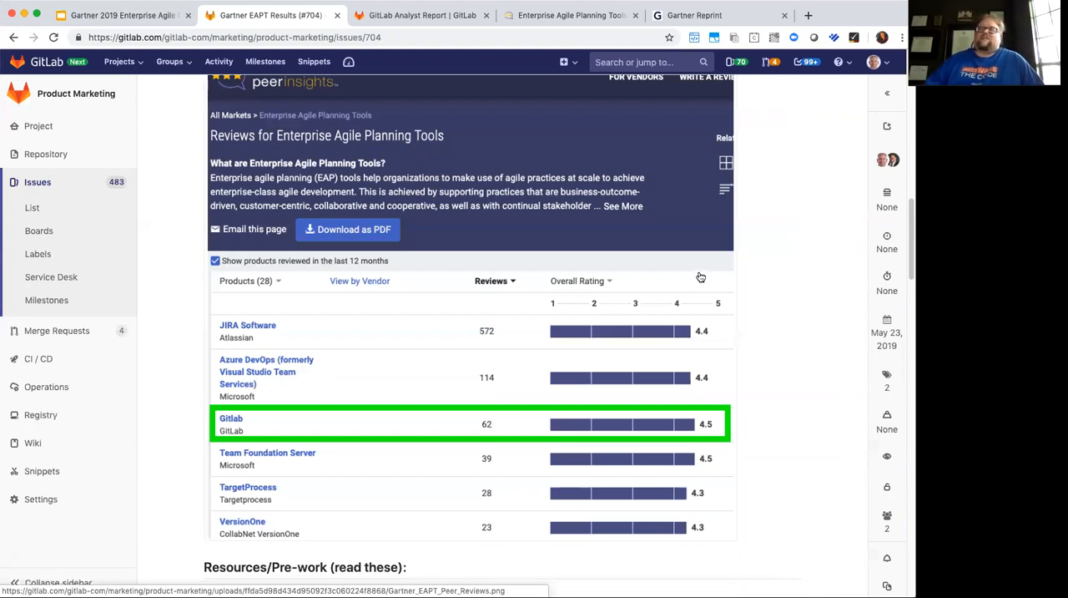
pyautogui.moveTo(721, 270)
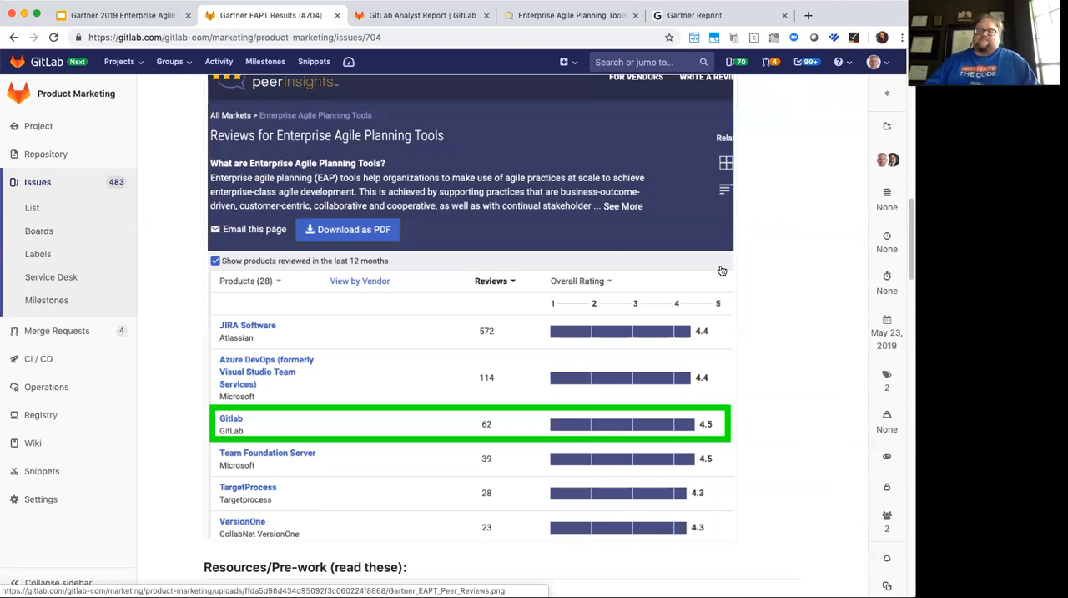
pyautogui.moveTo(750, 267)
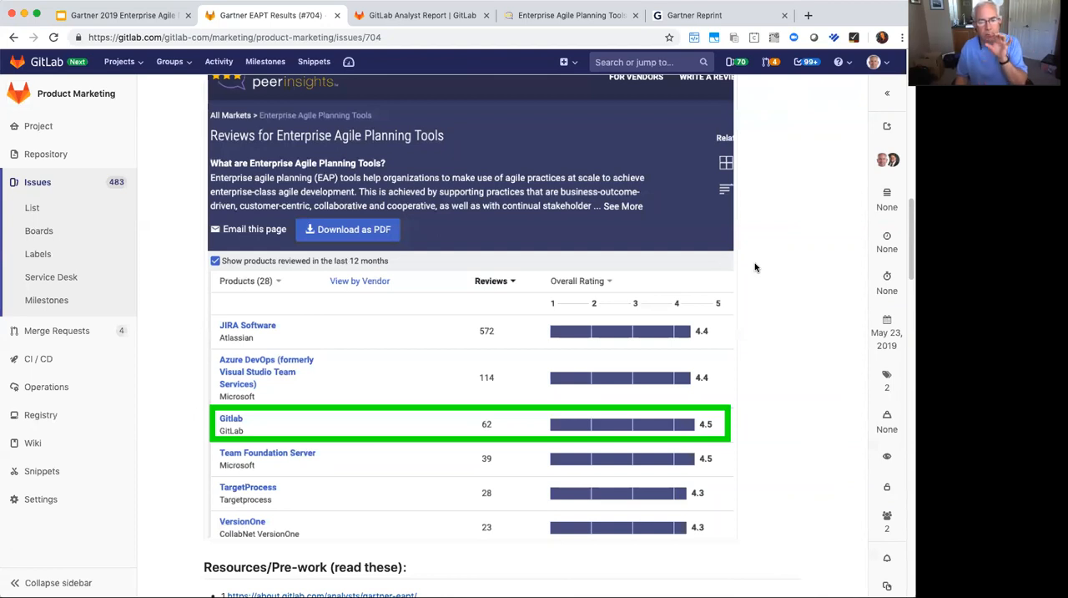
pyautogui.moveTo(744, 257)
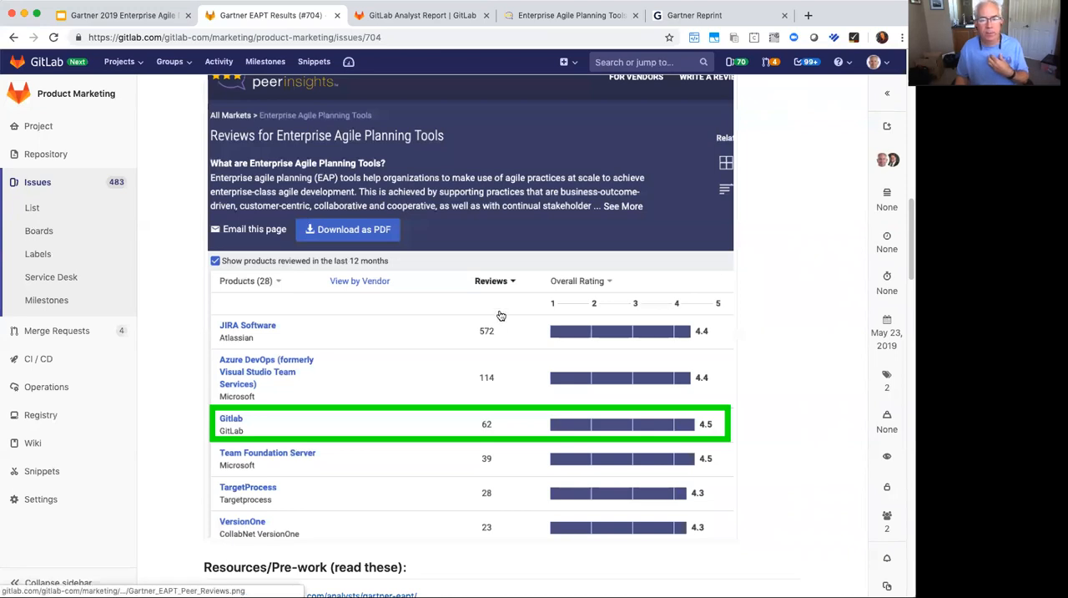
pyautogui.moveTo(507, 314)
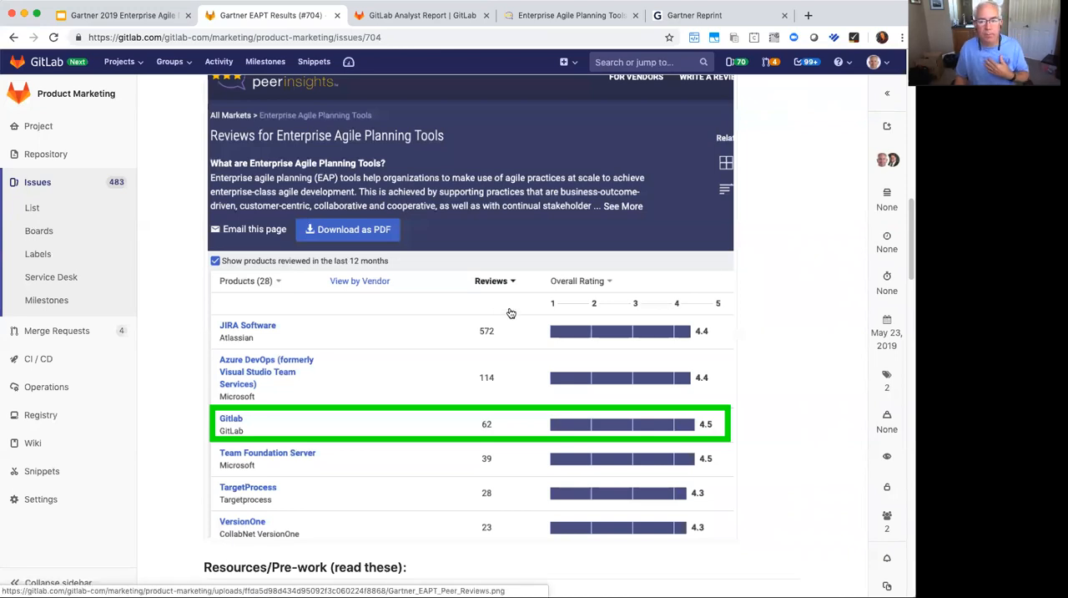
pyautogui.moveTo(523, 330)
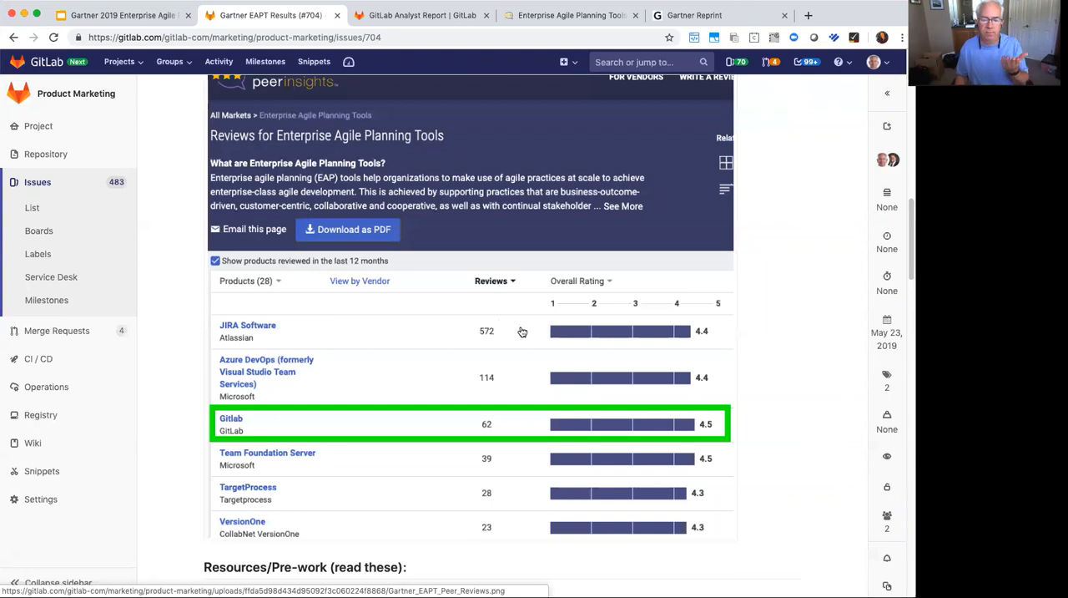
pyautogui.moveTo(471, 431)
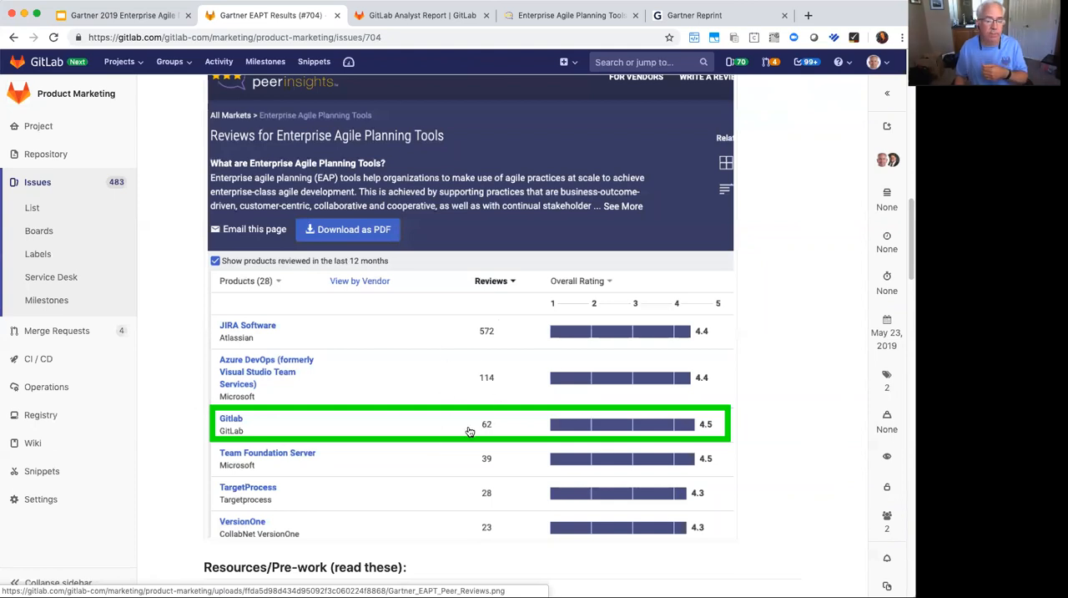
pyautogui.moveTo(479, 442)
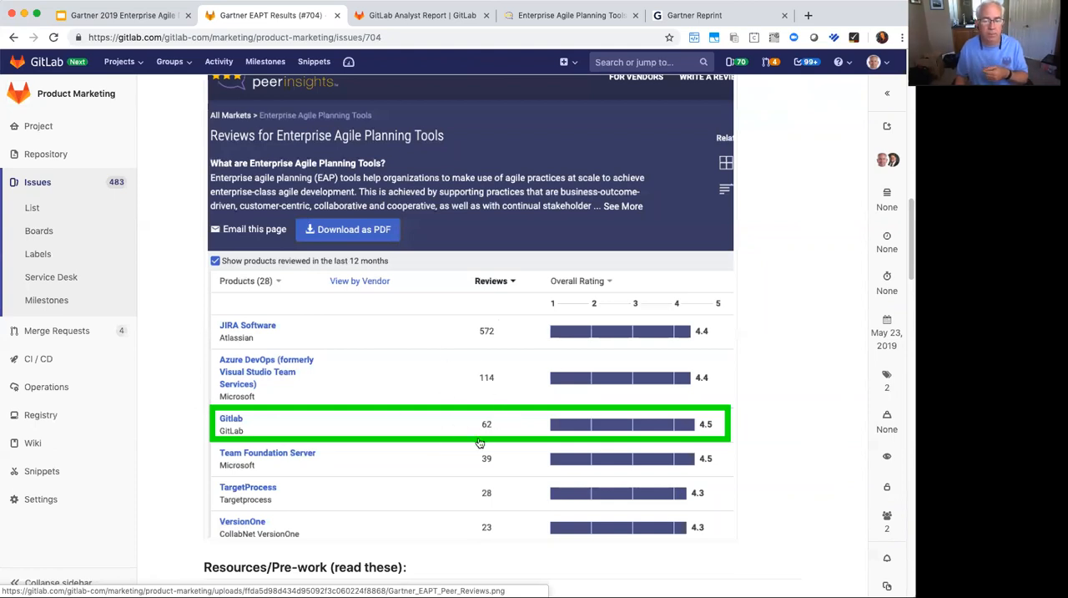
pyautogui.moveTo(517, 424)
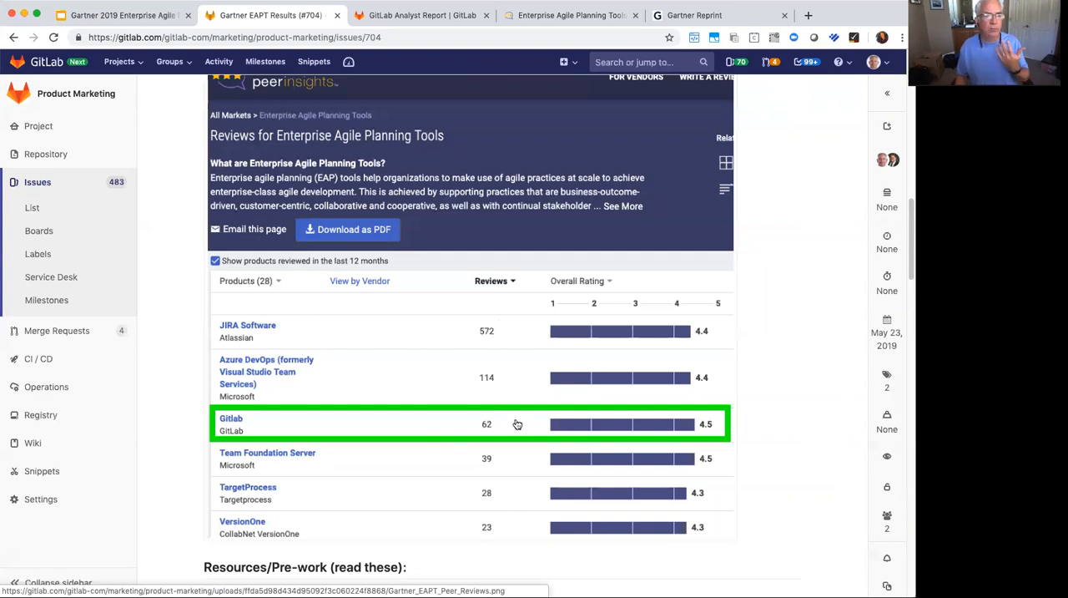
pyautogui.moveTo(522, 409)
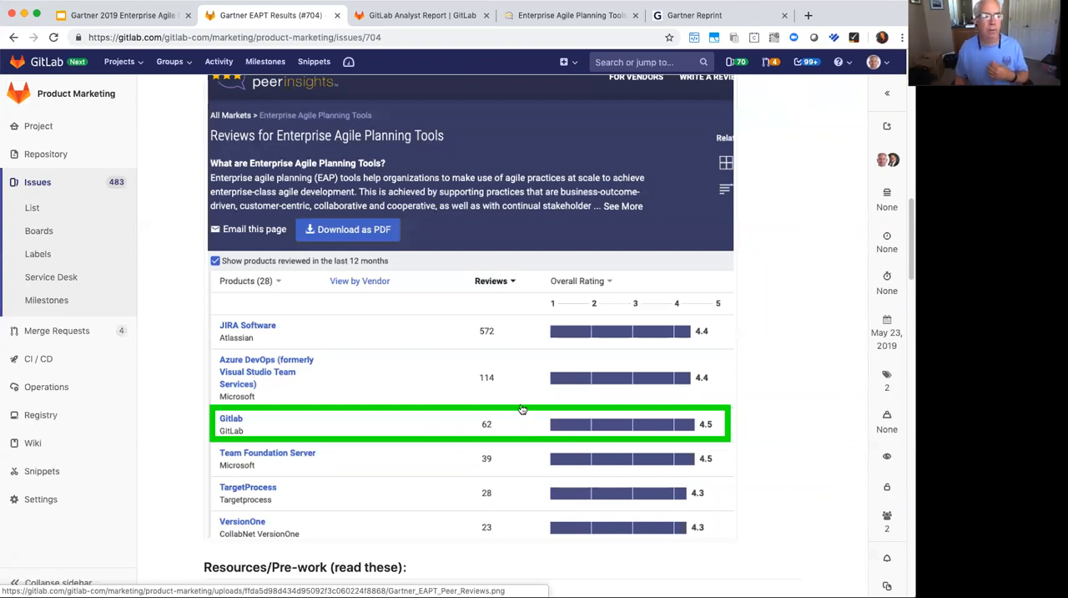
pyautogui.moveTo(548, 404)
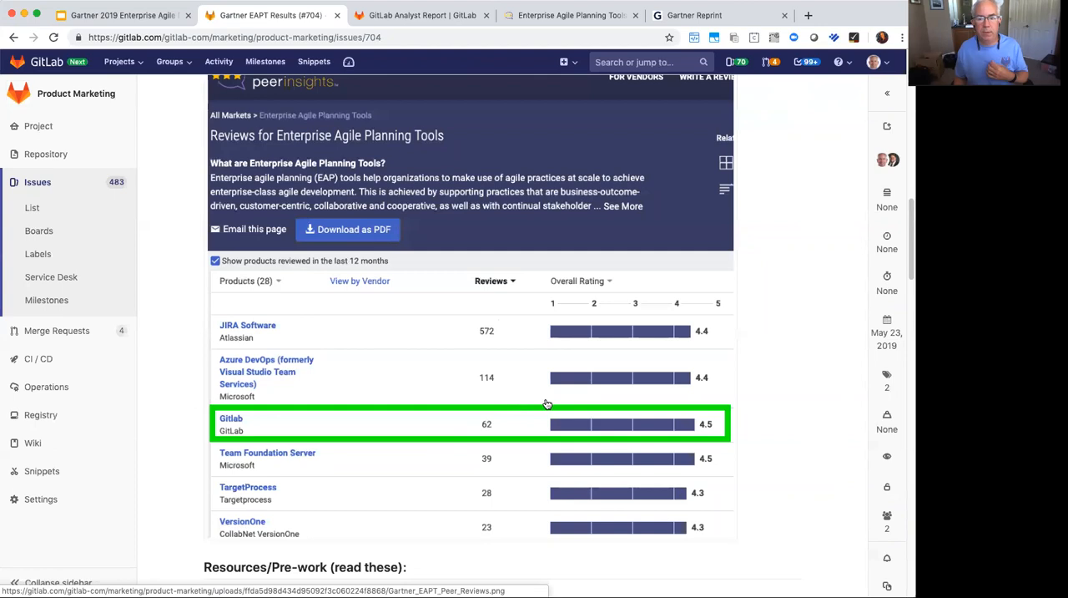
pyautogui.moveTo(334, 125)
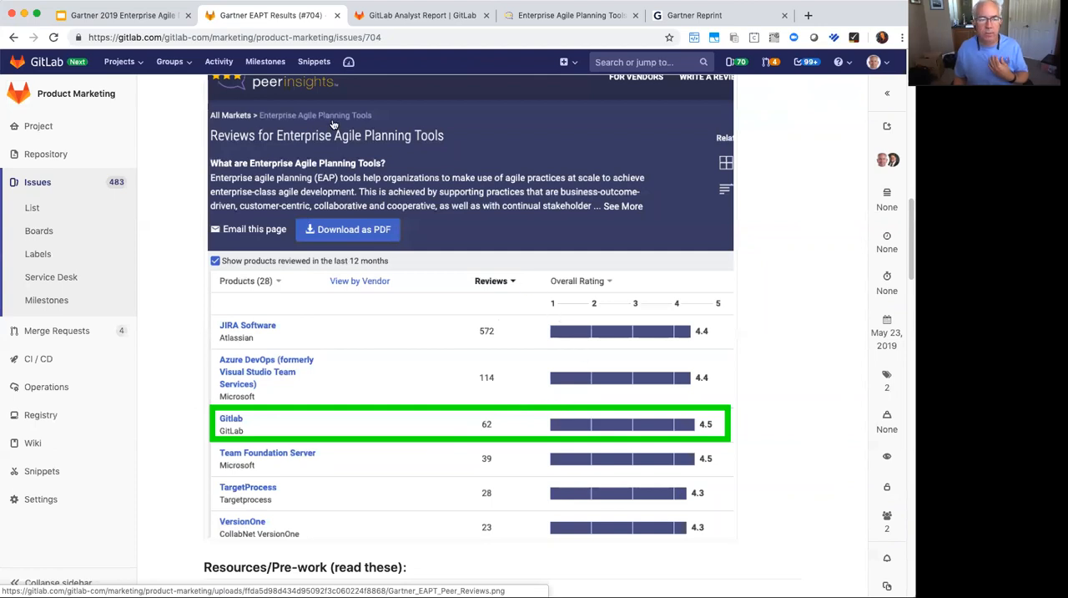
# - Show the Google Slides cover slide 'Gartner 2019 Enterprise Agile Planning Tool MQ – GitLab Visionary' with its bit.ly link
pyautogui.click(120, 15)
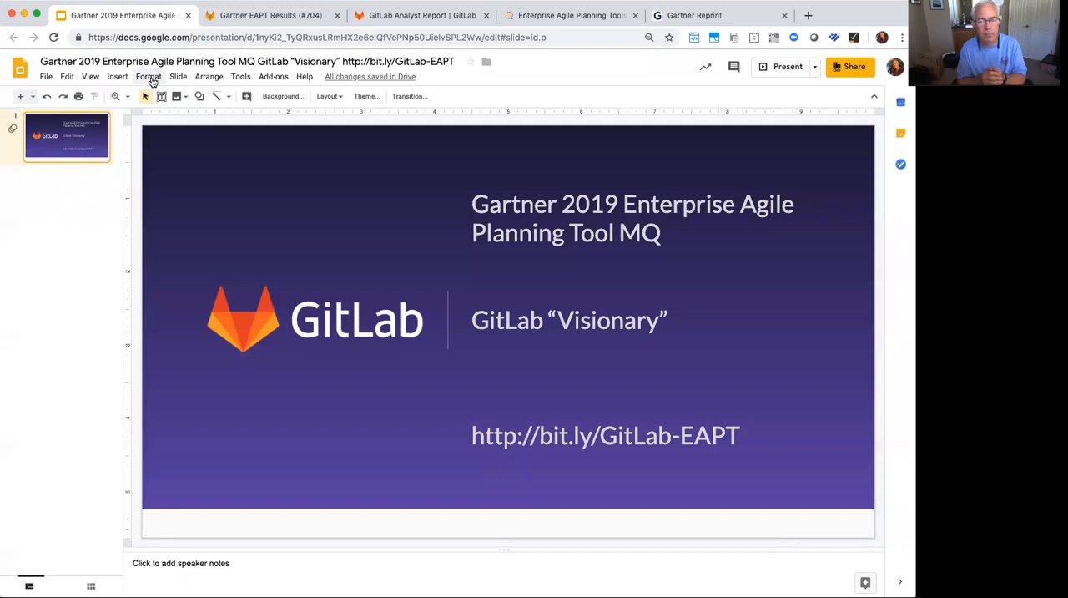
pyautogui.moveTo(267, 210)
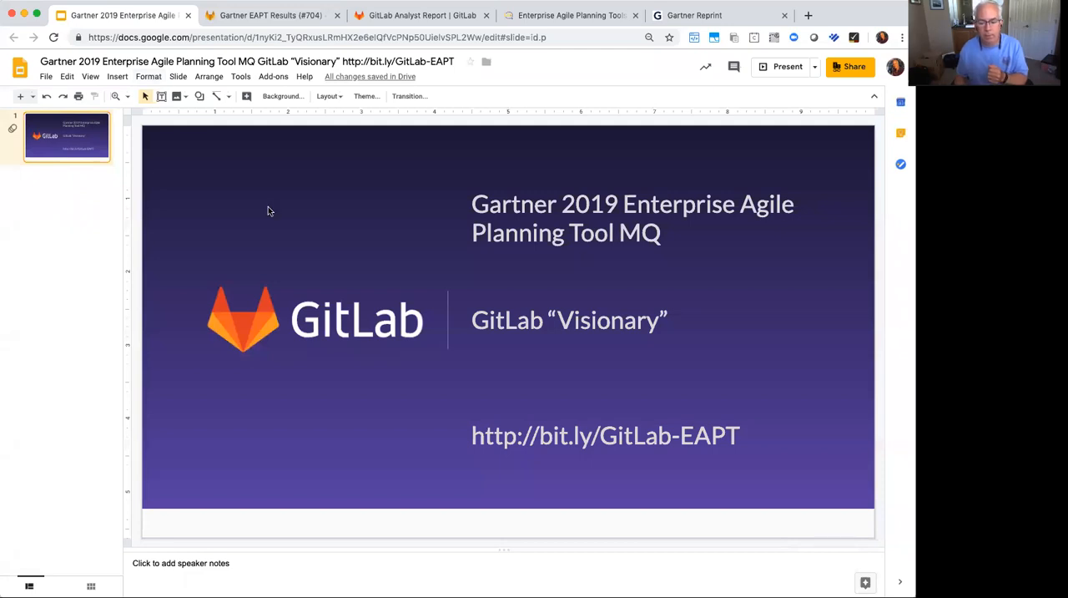